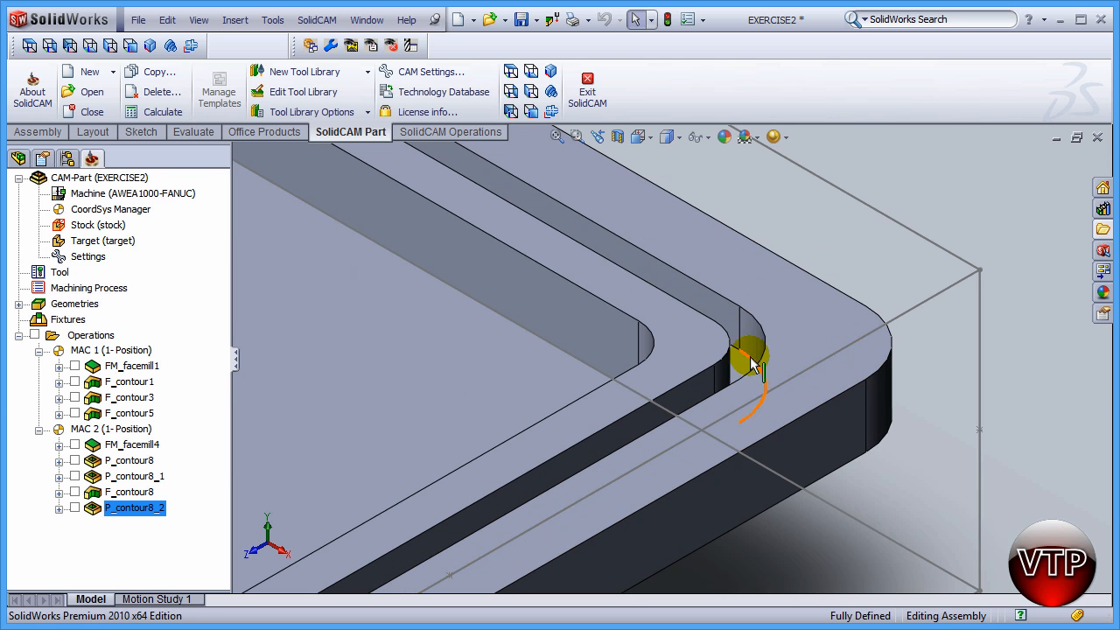
pyautogui.moveTo(700, 403)
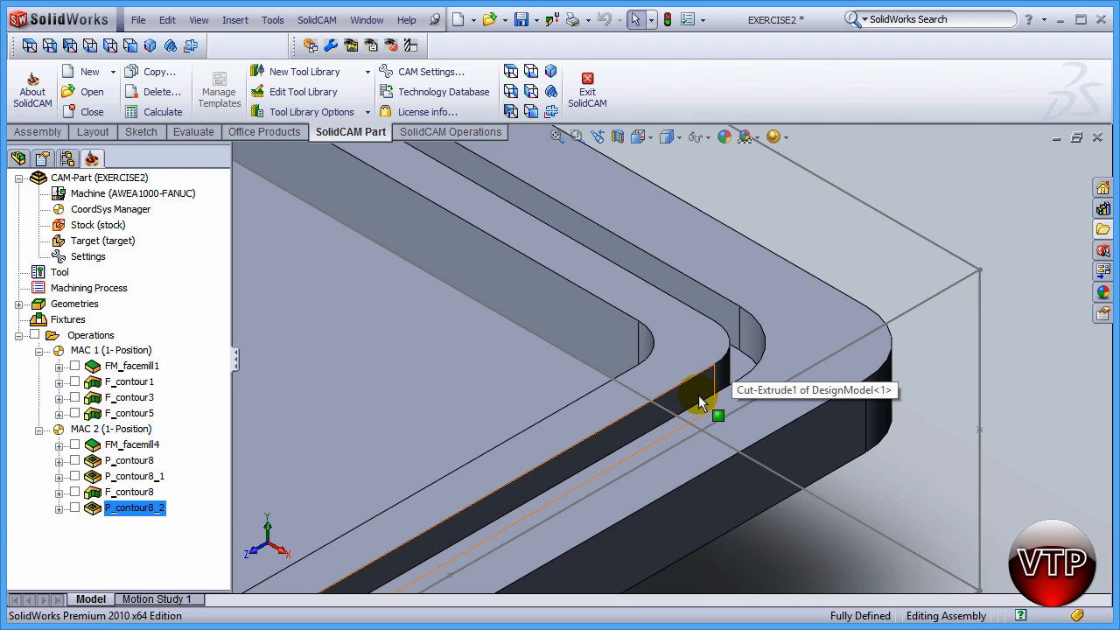
pyautogui.moveTo(707, 389)
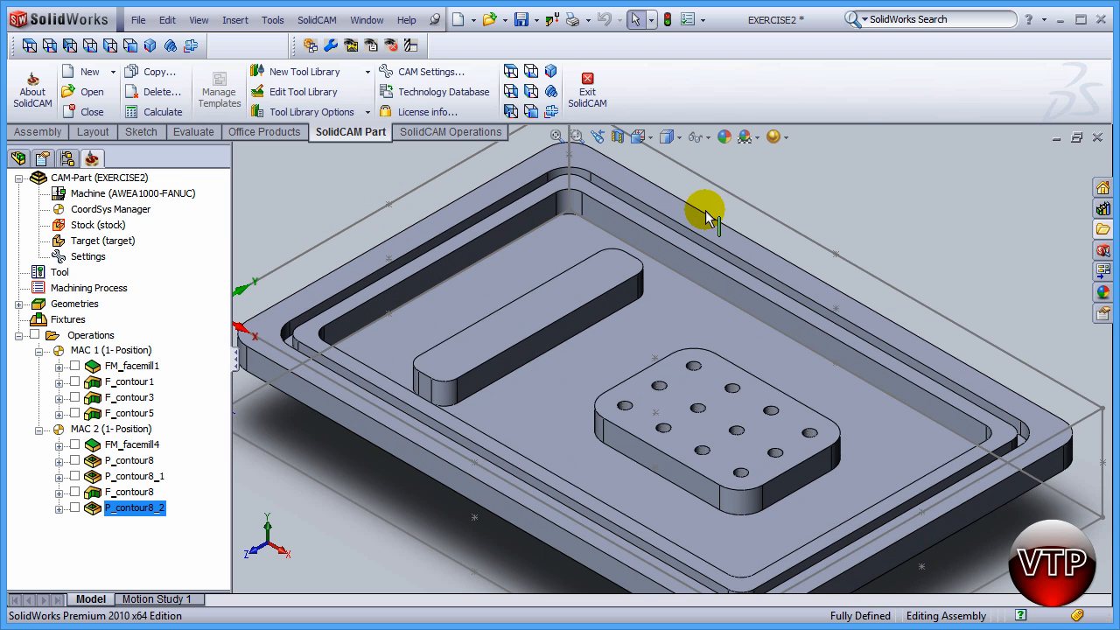
pyautogui.moveTo(147, 77)
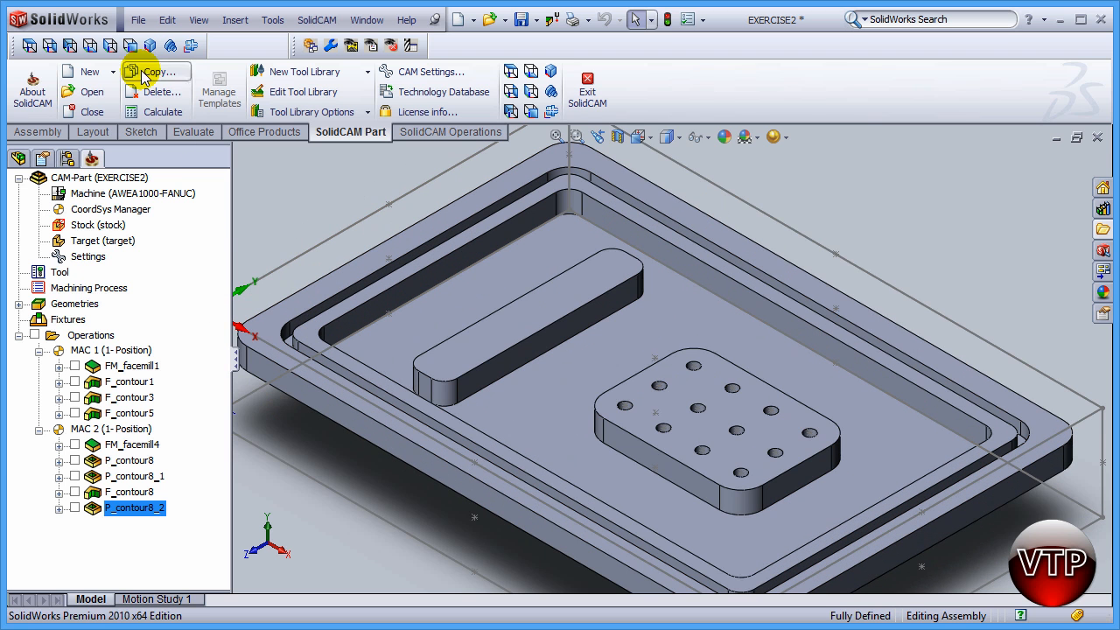
pyautogui.moveTo(451, 131)
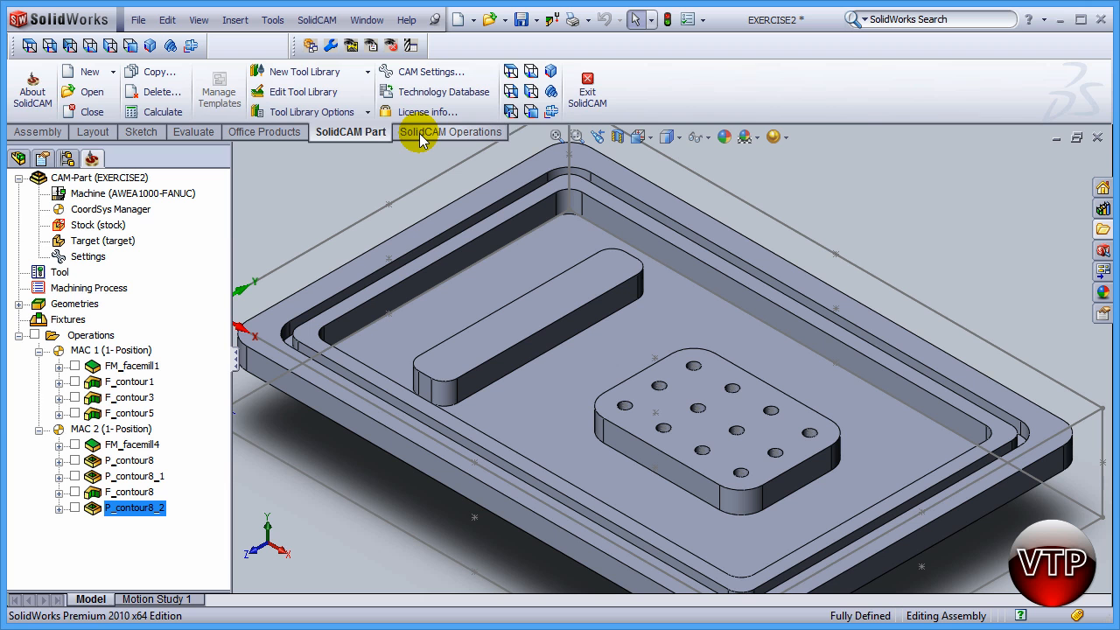
# - Create a new 2.5D Slot operation from the SolidCAM Operations commands
pyautogui.click(450, 133)
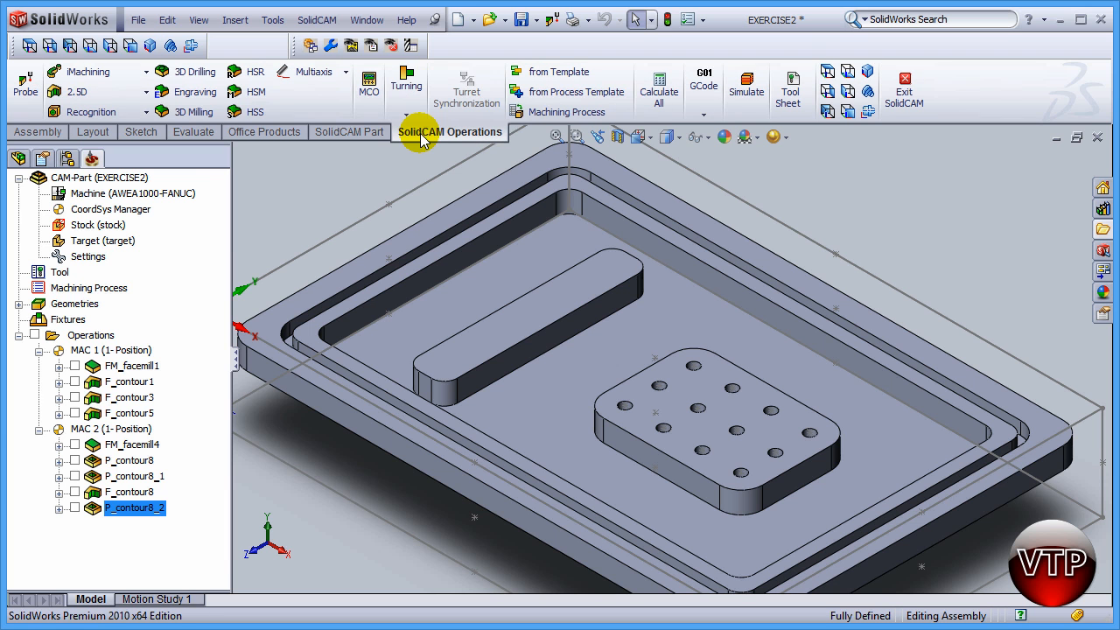
pyautogui.click(140, 91)
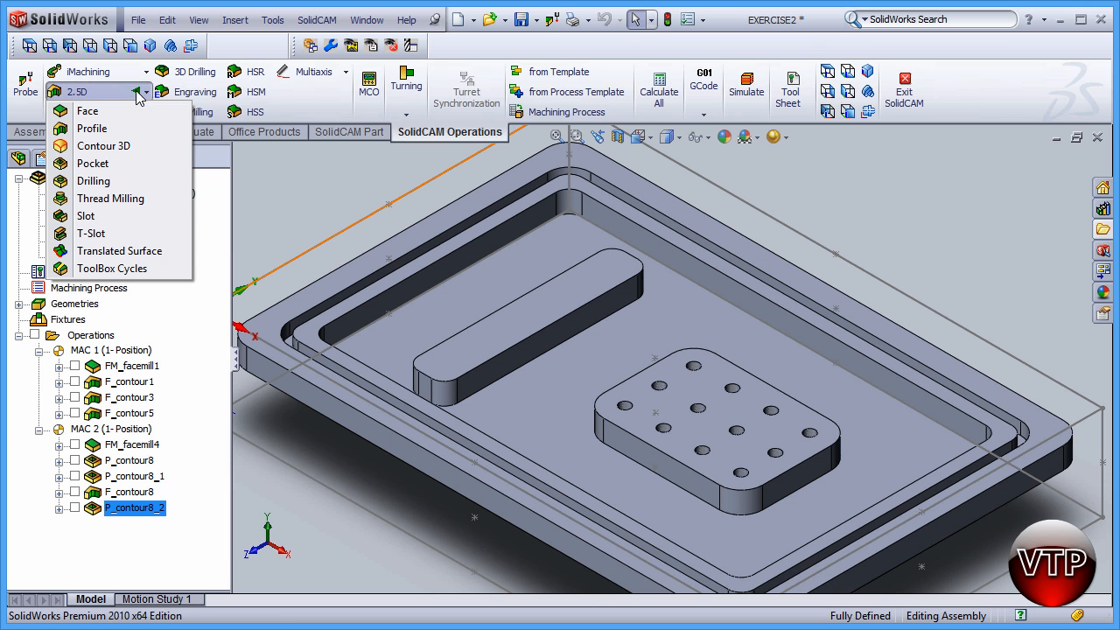
pyautogui.moveTo(98, 217)
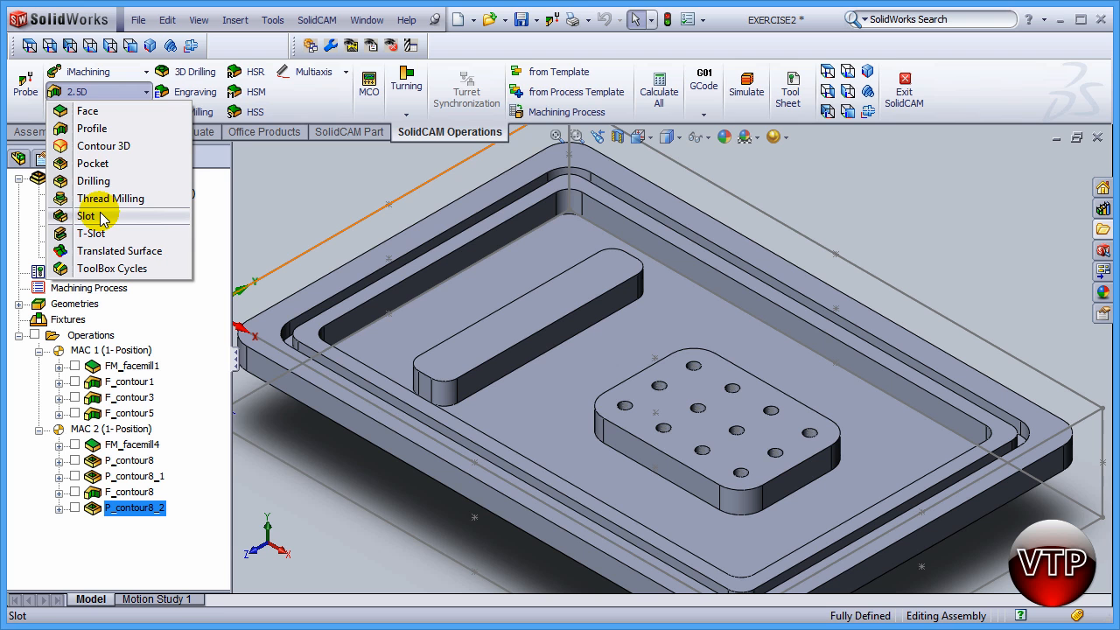
pyautogui.click(88, 217)
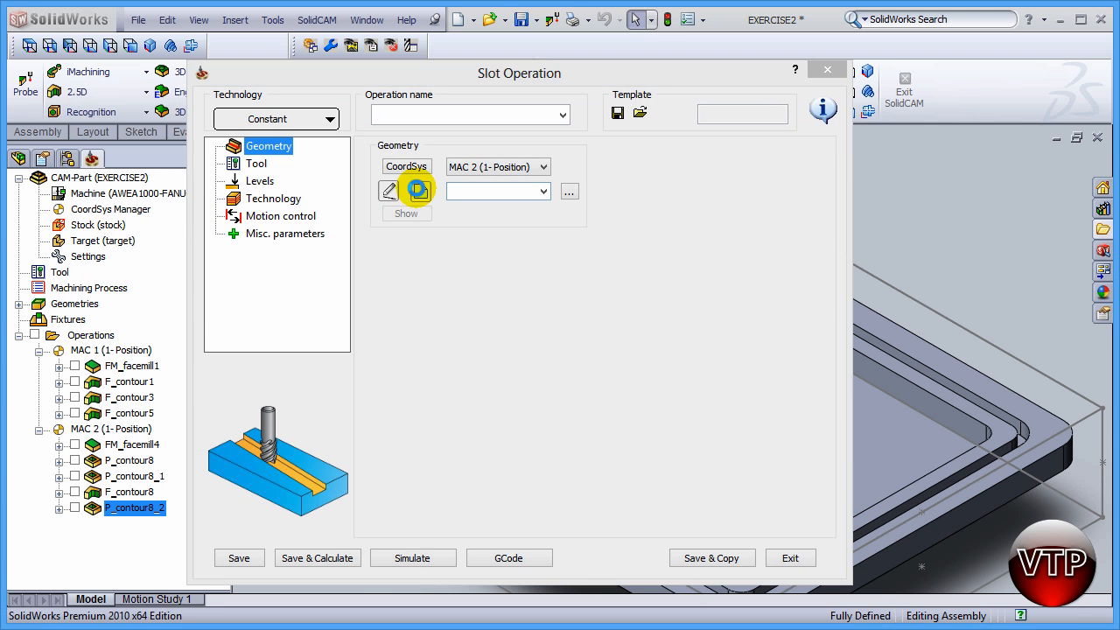
# - Define geometry slot1 as the edge chain around the perimeter groove and confirm it
pyautogui.click(388, 189)
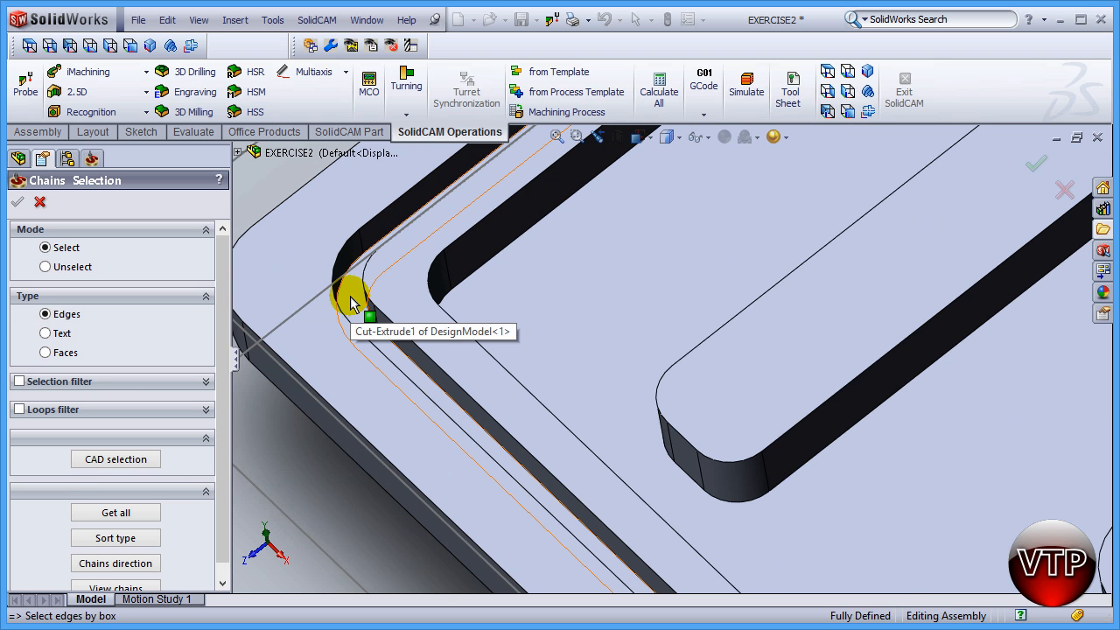
pyautogui.click(350, 301)
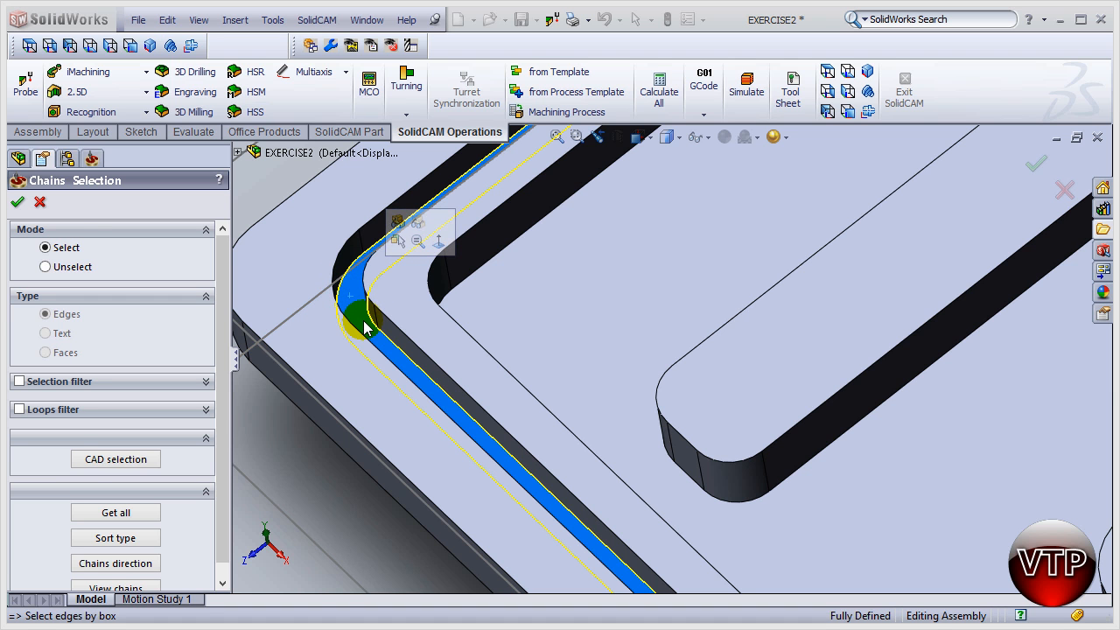
pyautogui.click(17, 203)
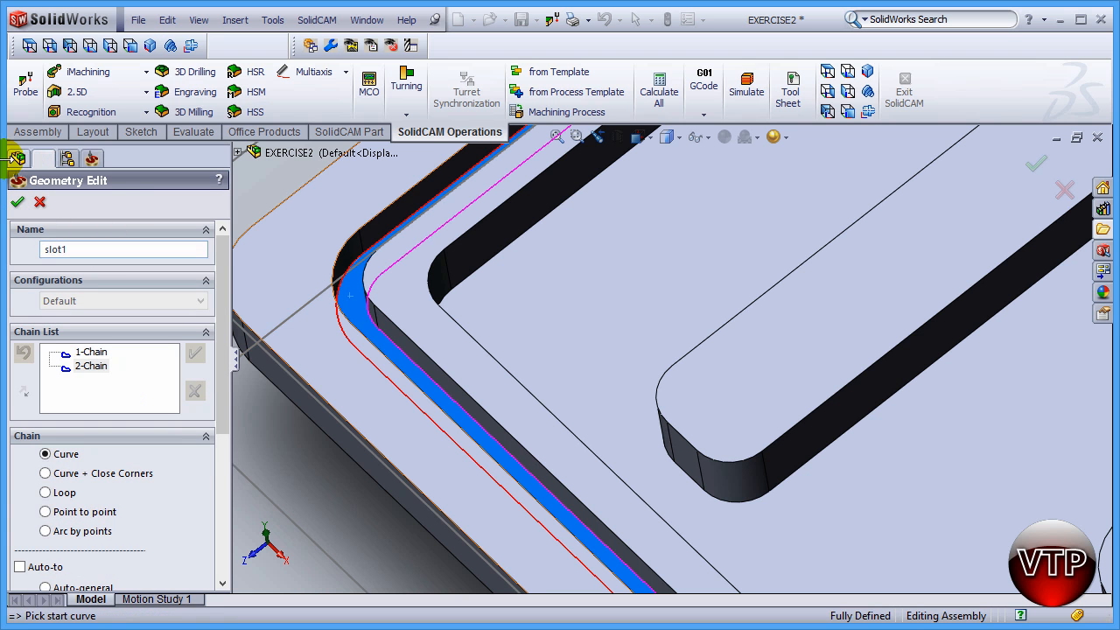
pyautogui.moveTo(18, 203)
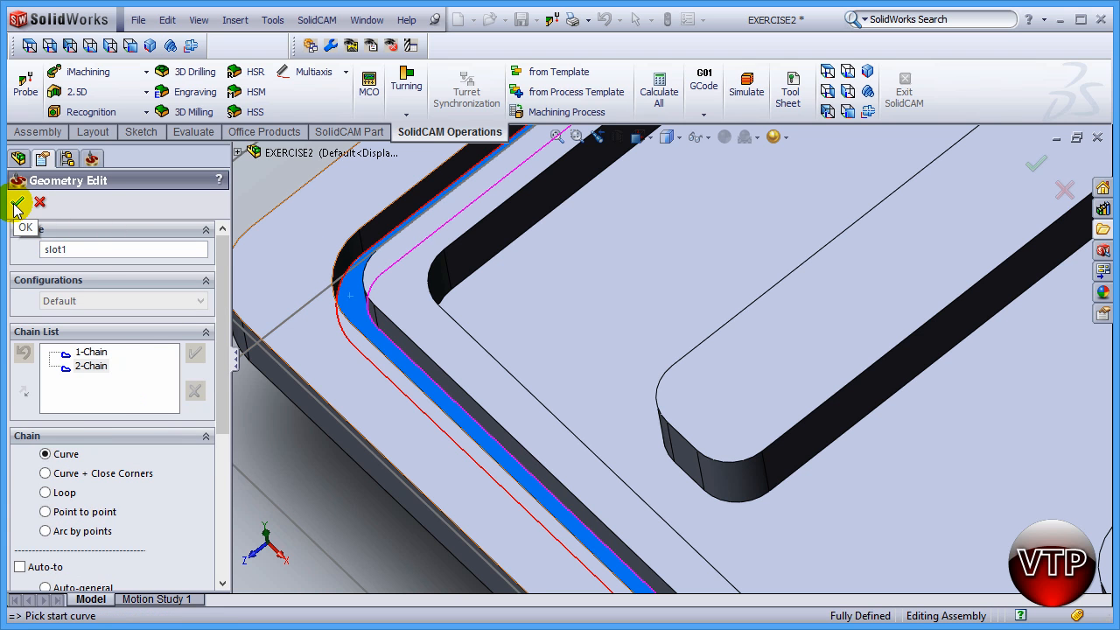
pyautogui.click(16, 203)
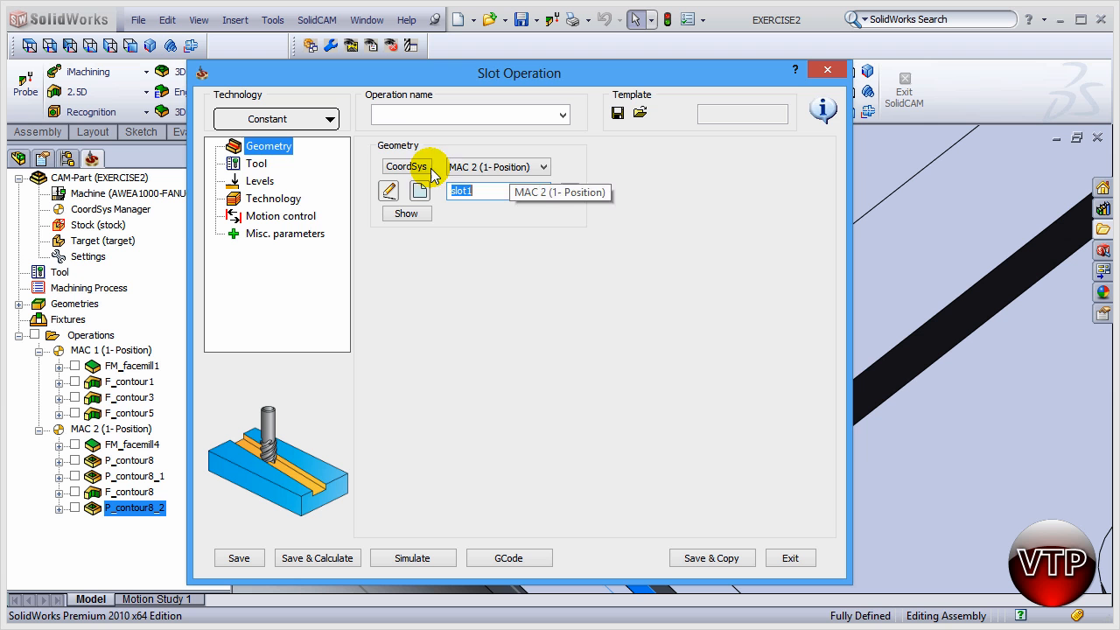
# - Add a new end mill, tool 6, with 0.100 diameter from the tool library for the slot
pyautogui.click(256, 164)
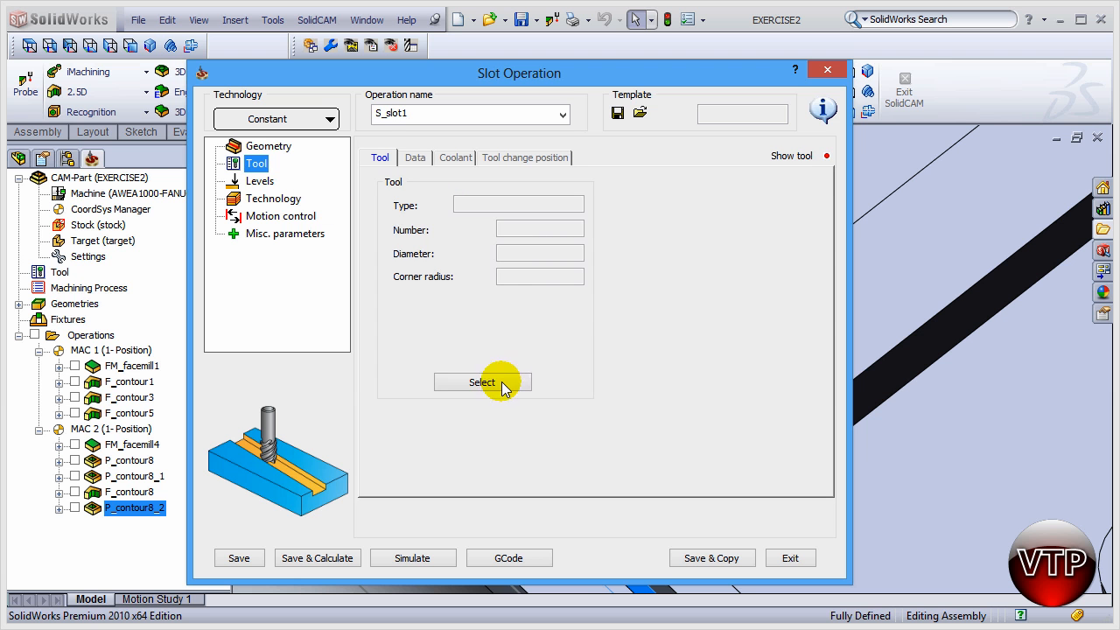
pyautogui.click(483, 382)
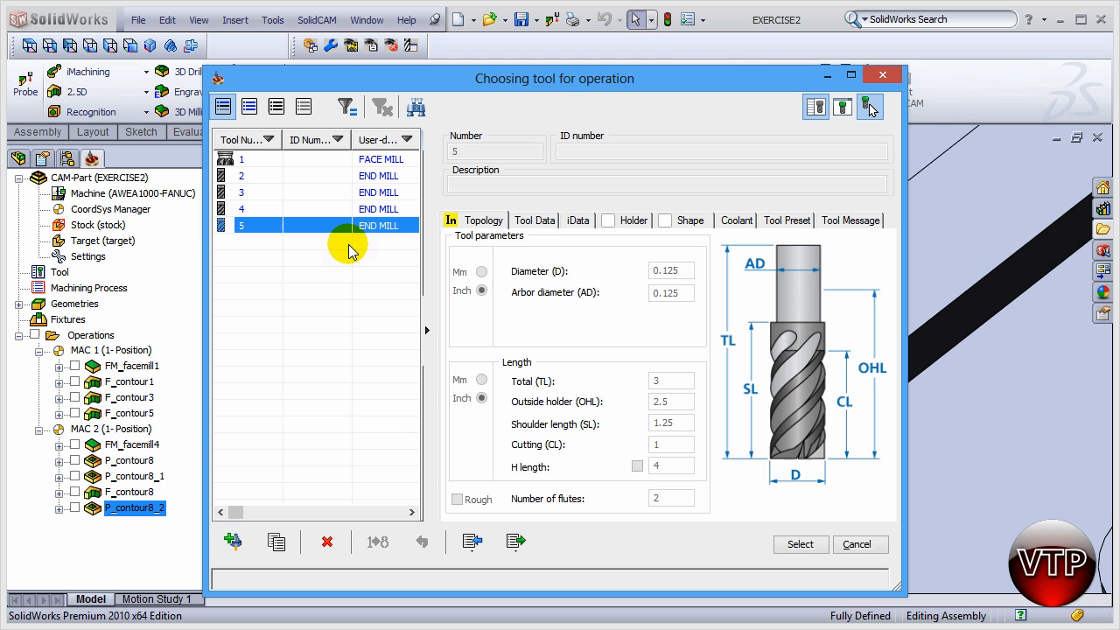
pyautogui.moveTo(696, 308)
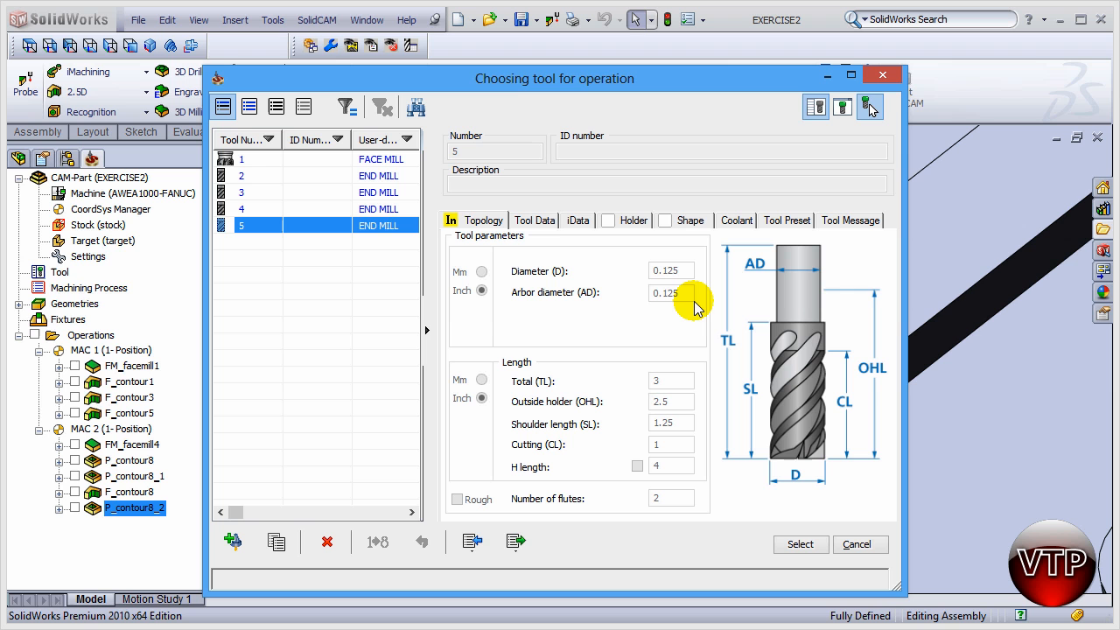
pyautogui.moveTo(700, 301)
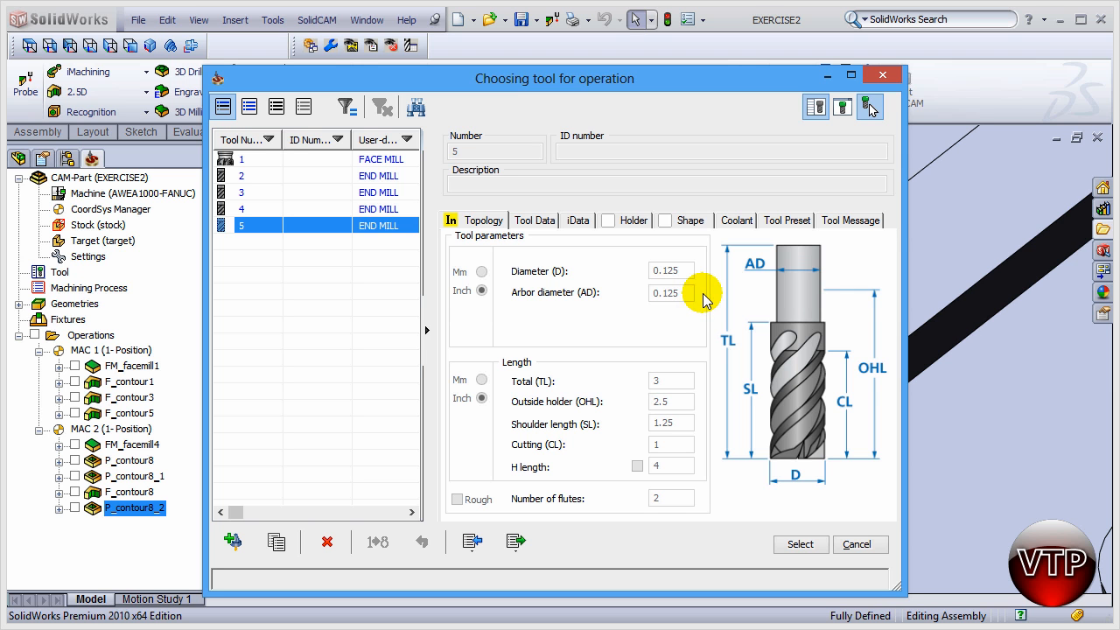
pyautogui.moveTo(682, 271)
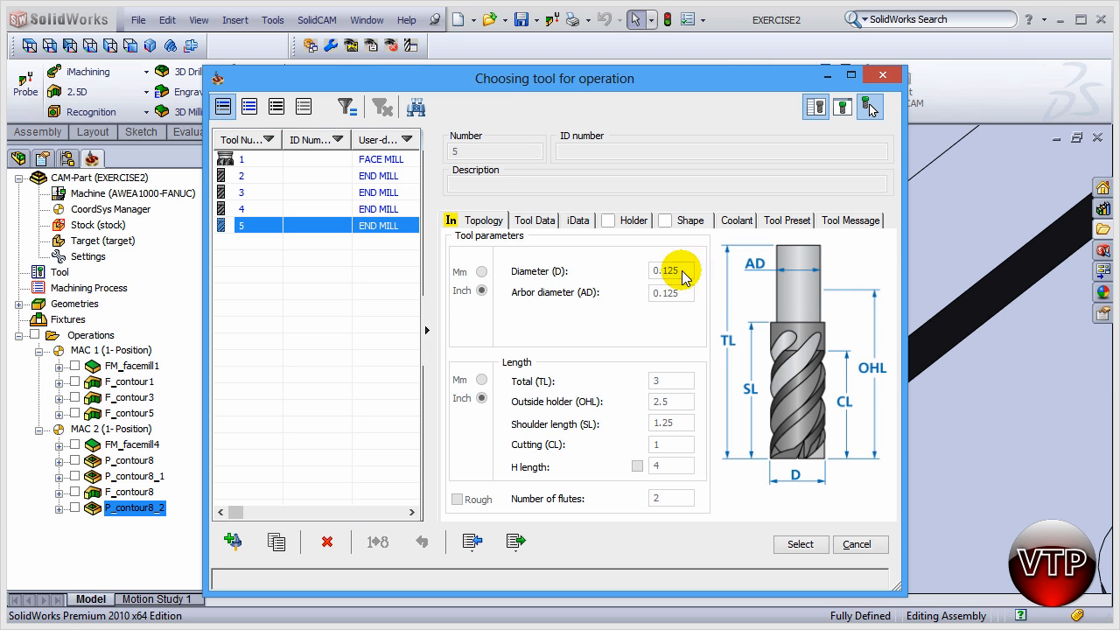
pyautogui.moveTo(259, 528)
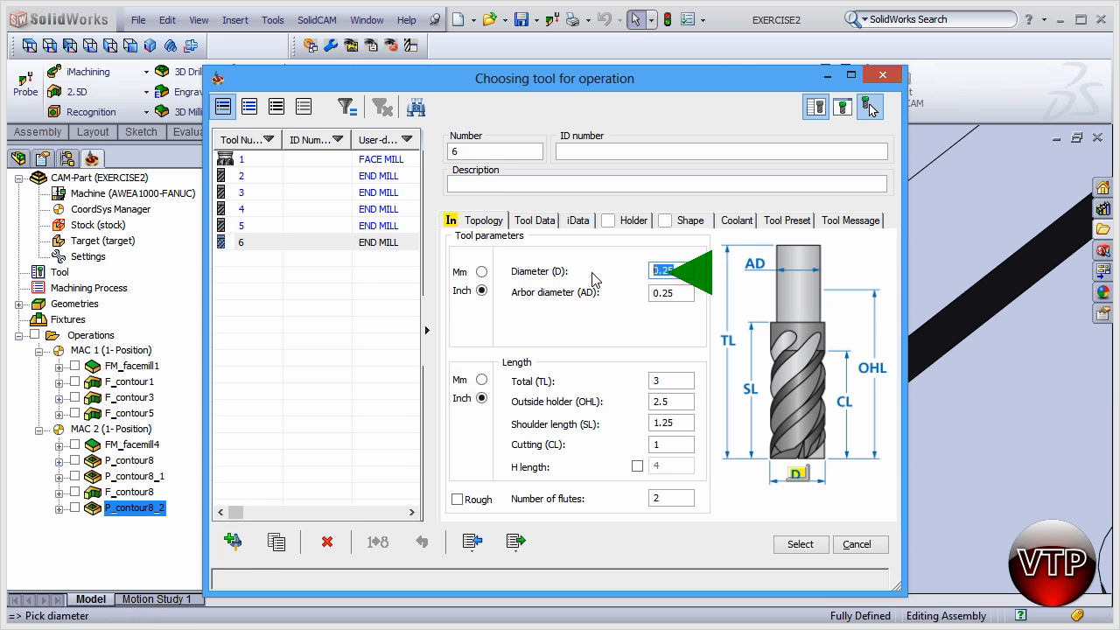
pyautogui.write('.100')
pyautogui.click(670, 293)
pyautogui.write('0.1')
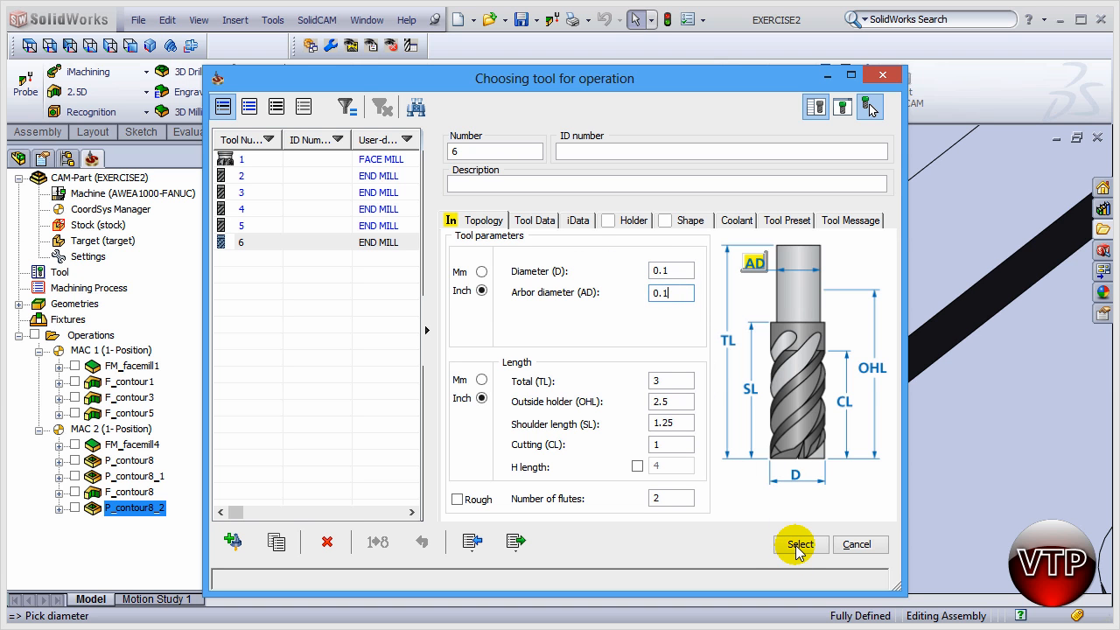
pyautogui.moveTo(844, 448)
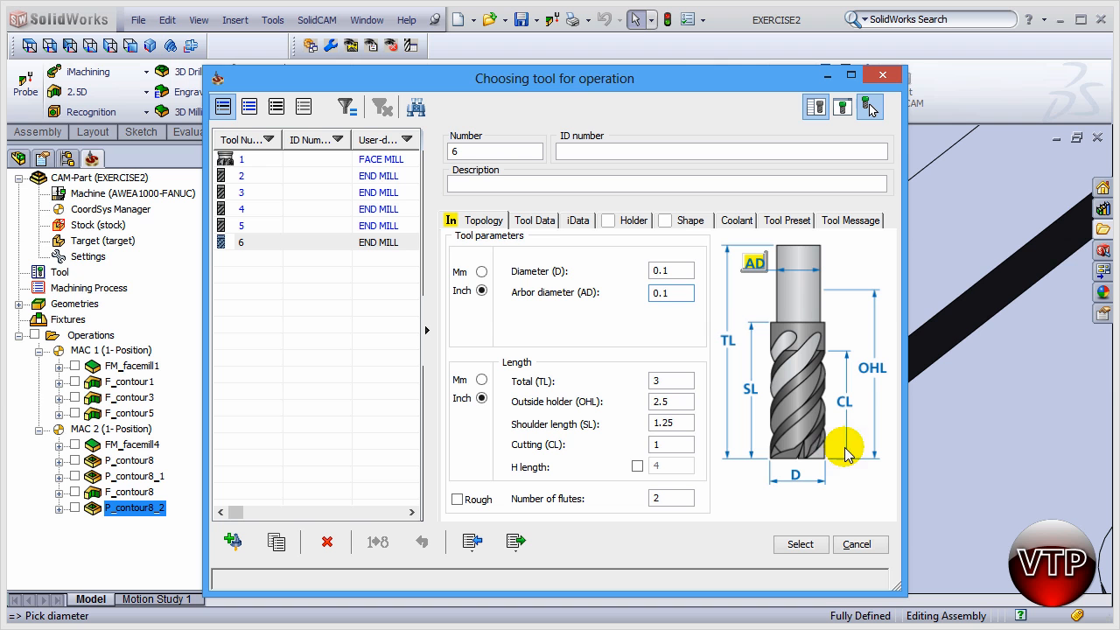
pyautogui.moveTo(638, 458)
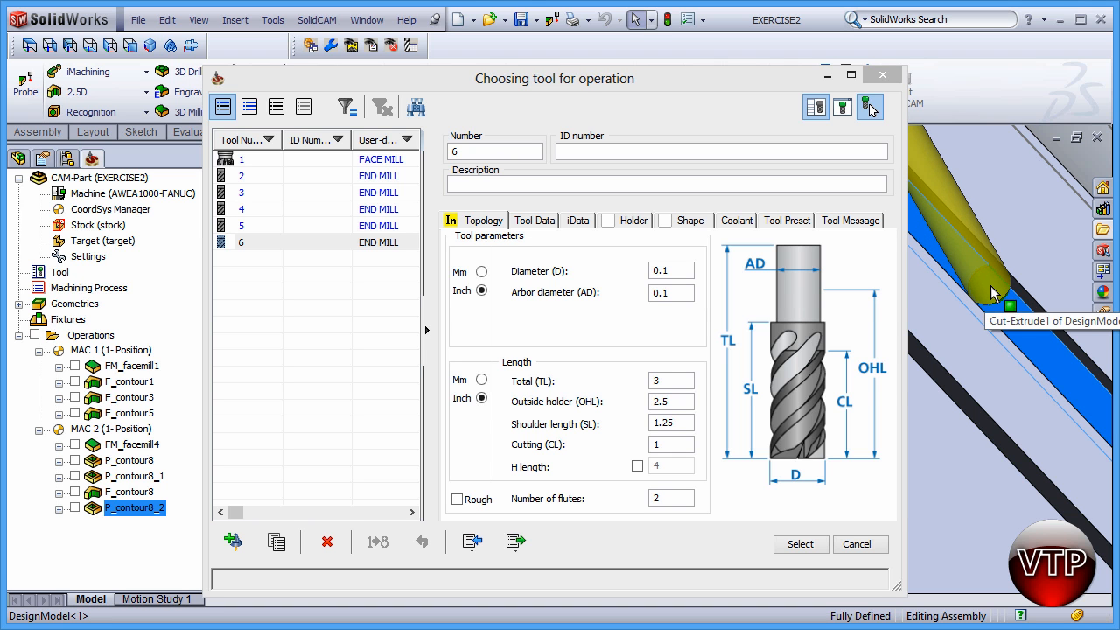
pyautogui.moveTo(959, 249)
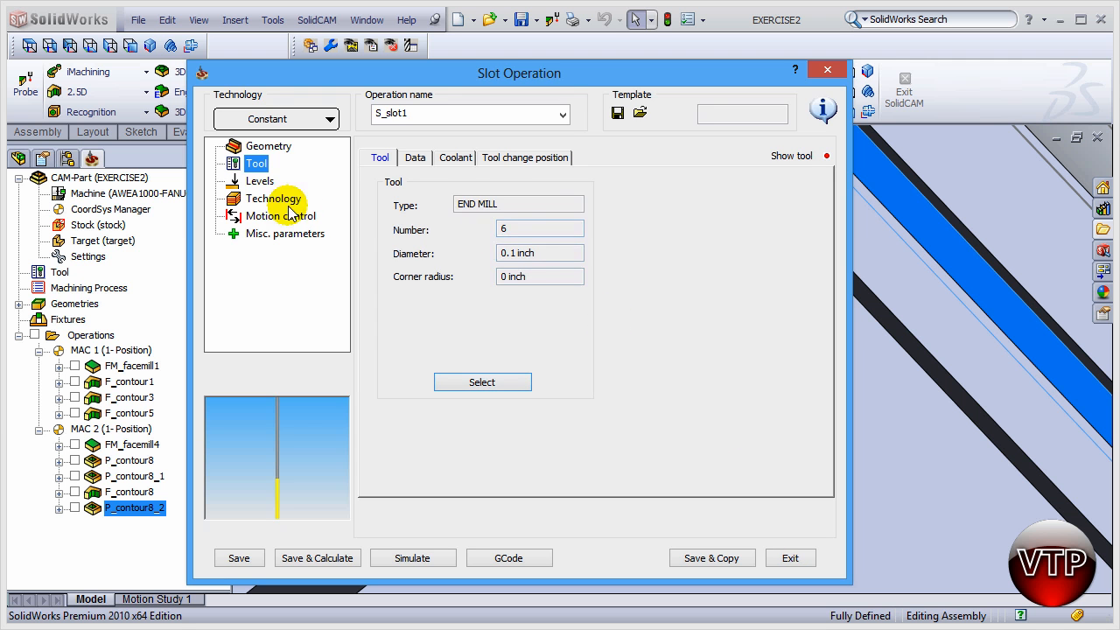
# - Pick the upper milling level at -0.25 from the groove edge on the model
pyautogui.click(259, 181)
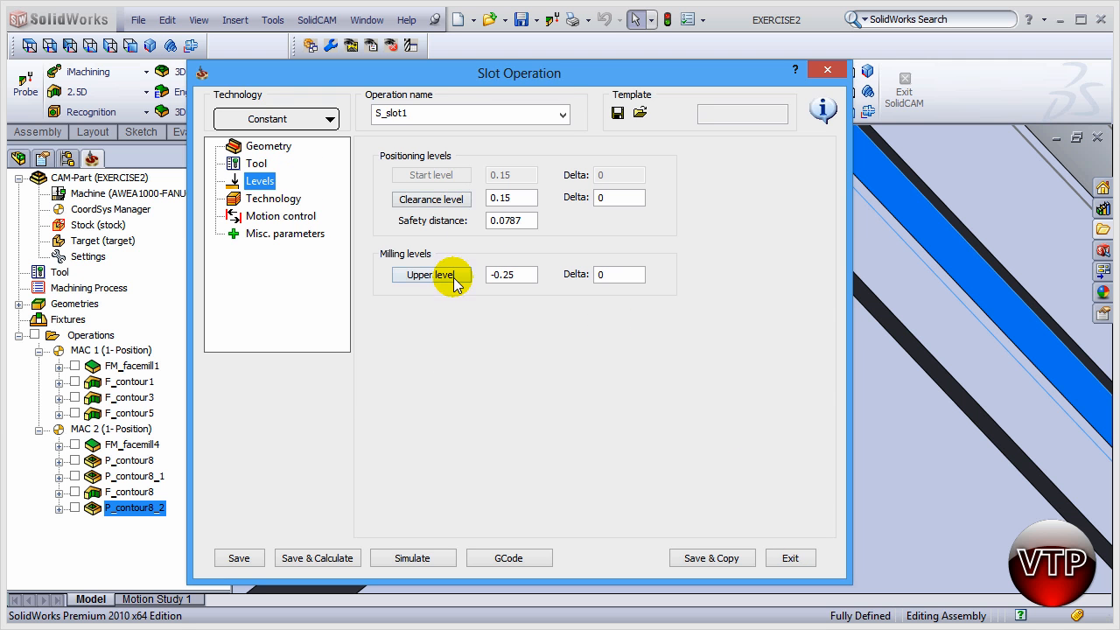
pyautogui.click(430, 274)
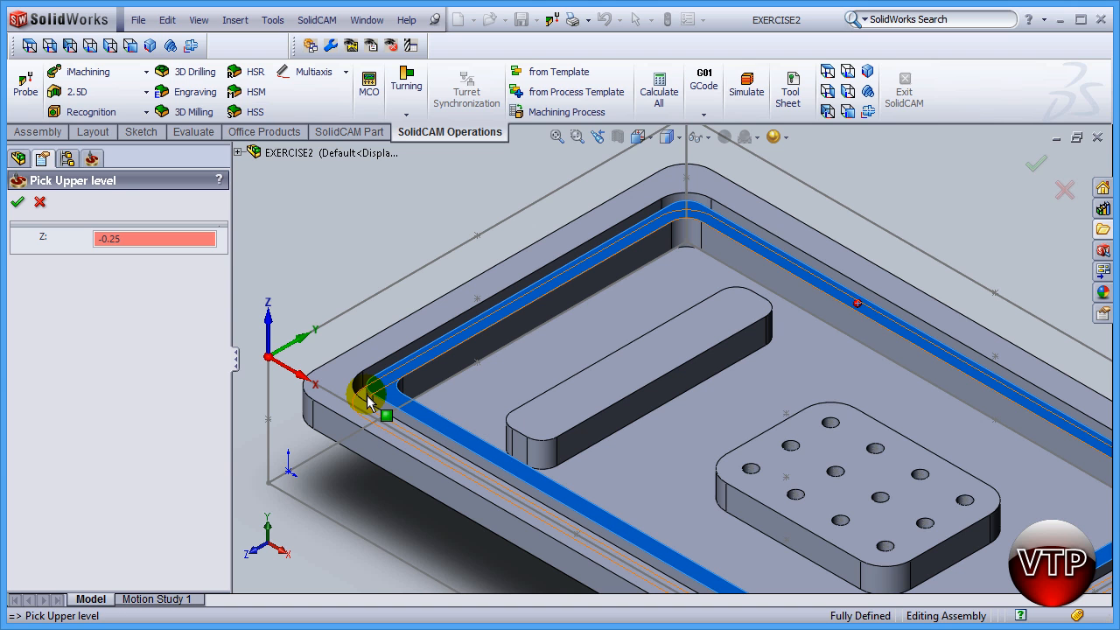
pyautogui.moveTo(318, 297)
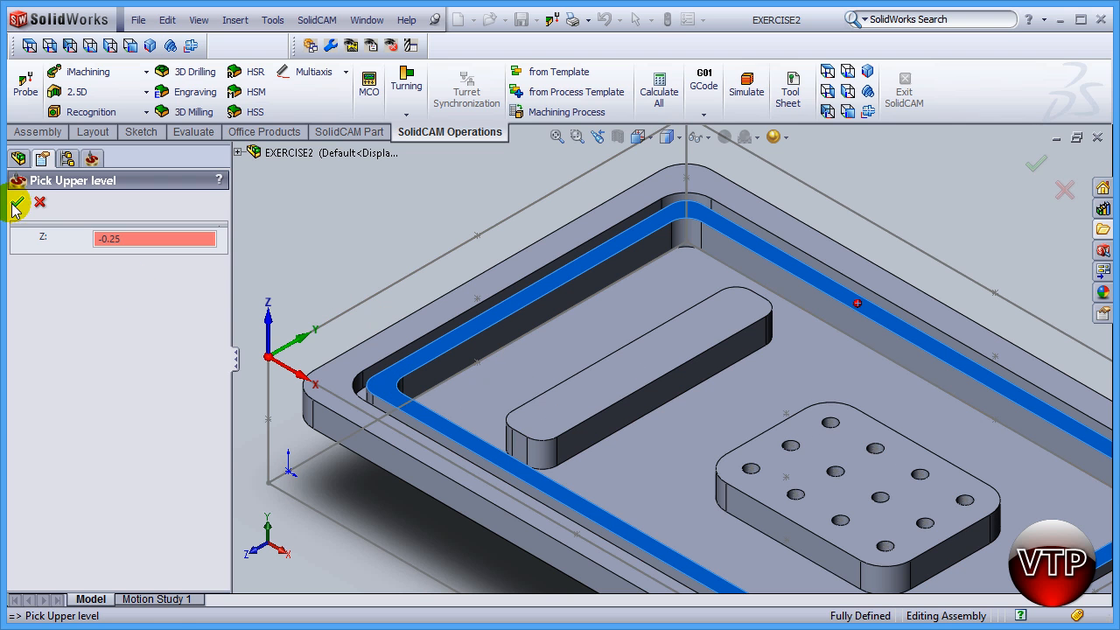
pyautogui.click(16, 203)
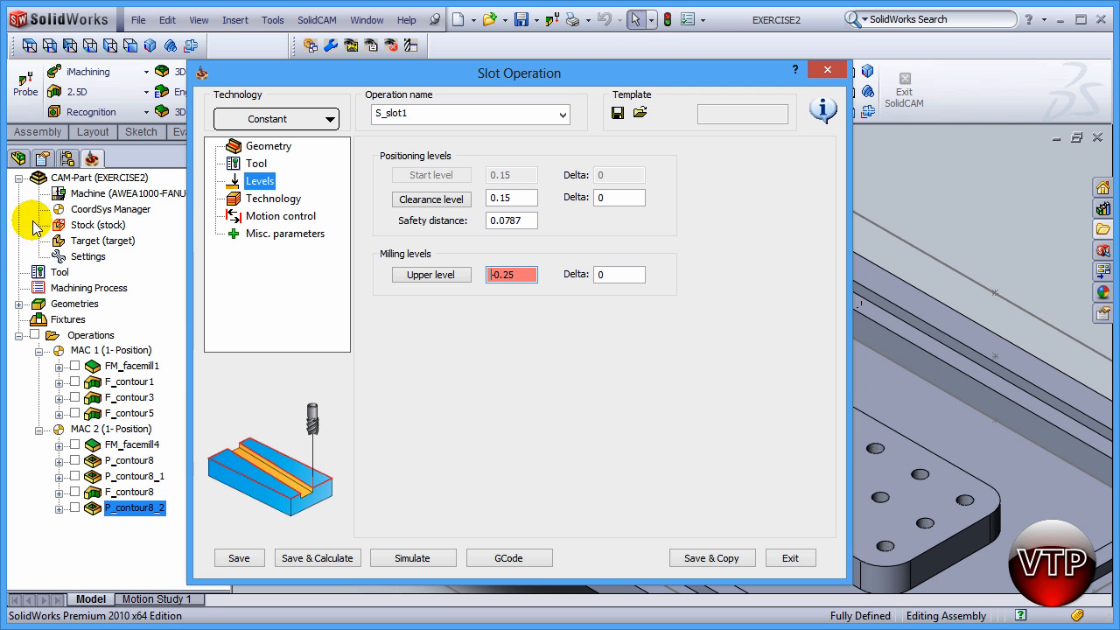
# - In Technology, set tool side left and pick the slot depth of 0.15 from the groove floor
pyautogui.click(273, 200)
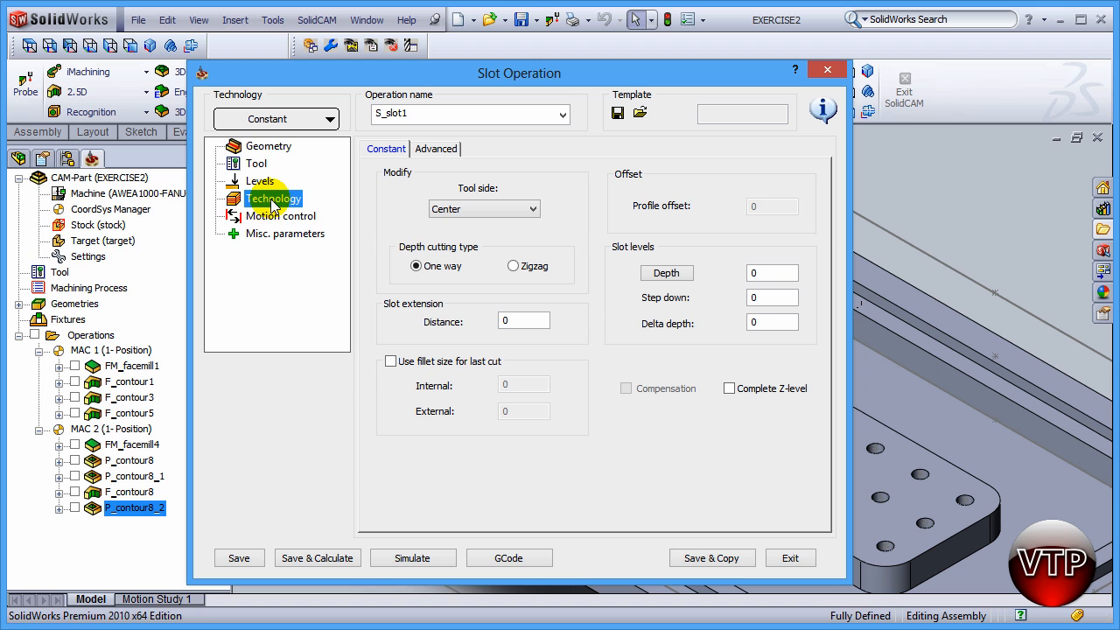
pyautogui.moveTo(574, 152)
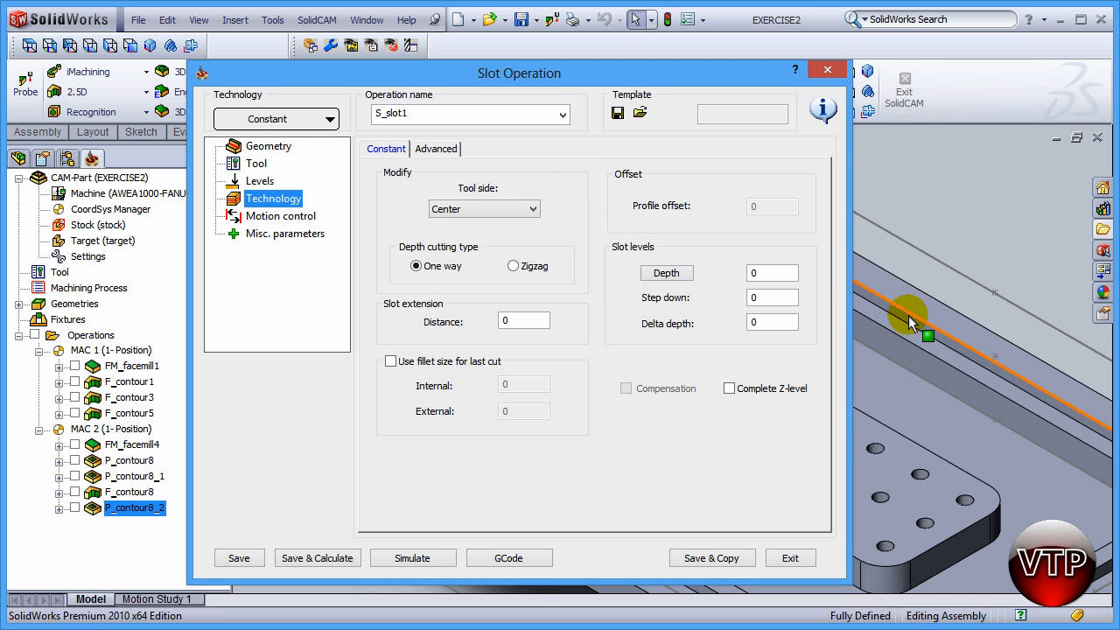
pyautogui.moveTo(913, 331)
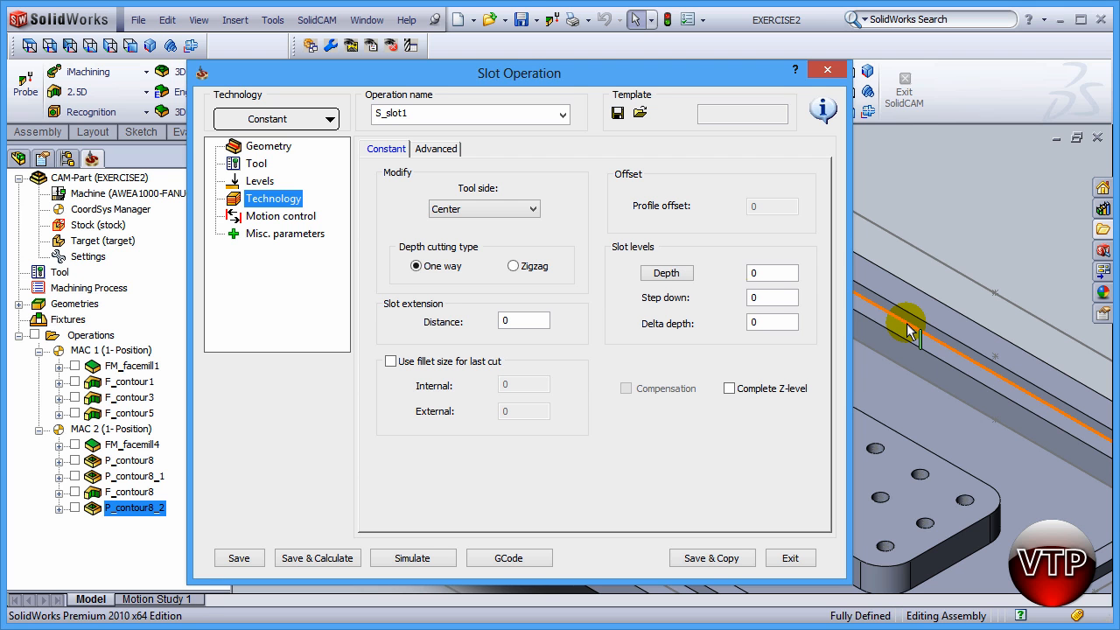
pyautogui.click(483, 208)
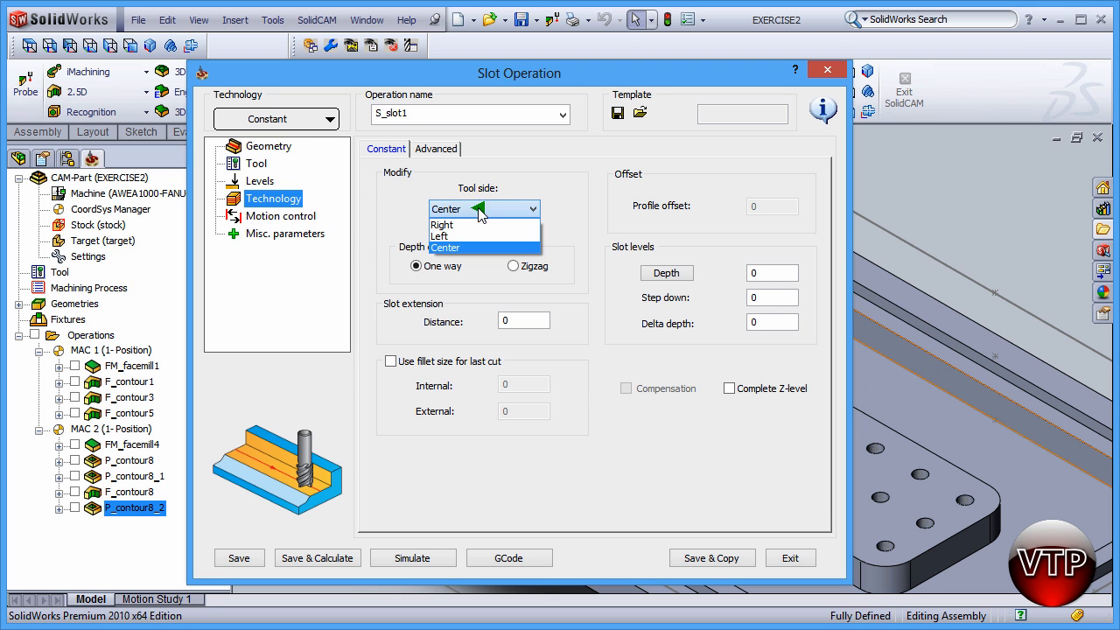
pyautogui.click(445, 248)
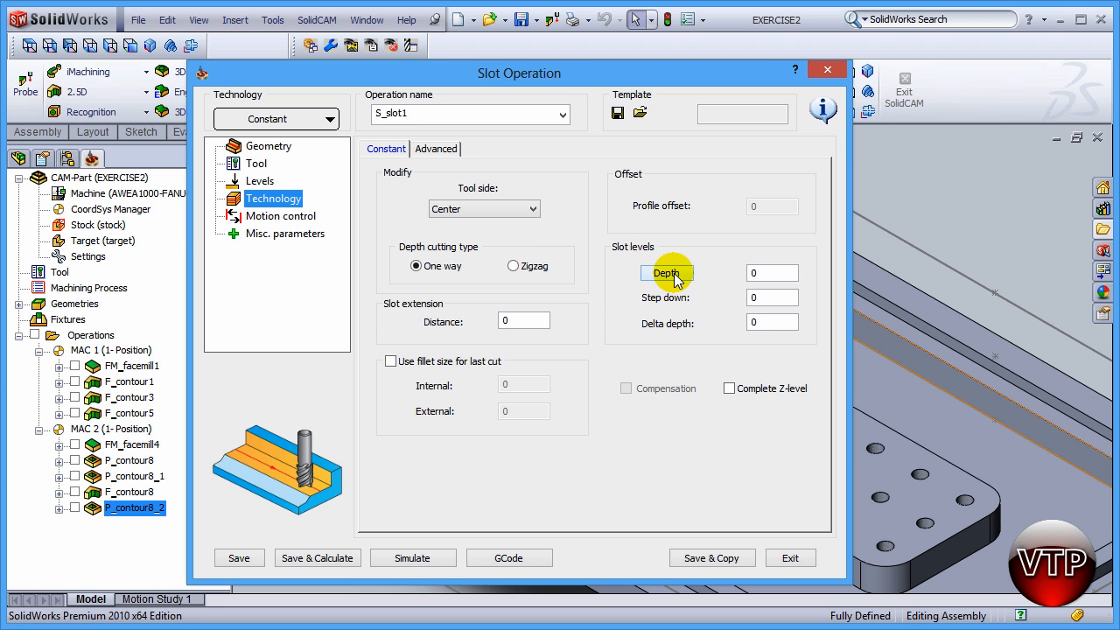
pyautogui.click(666, 273)
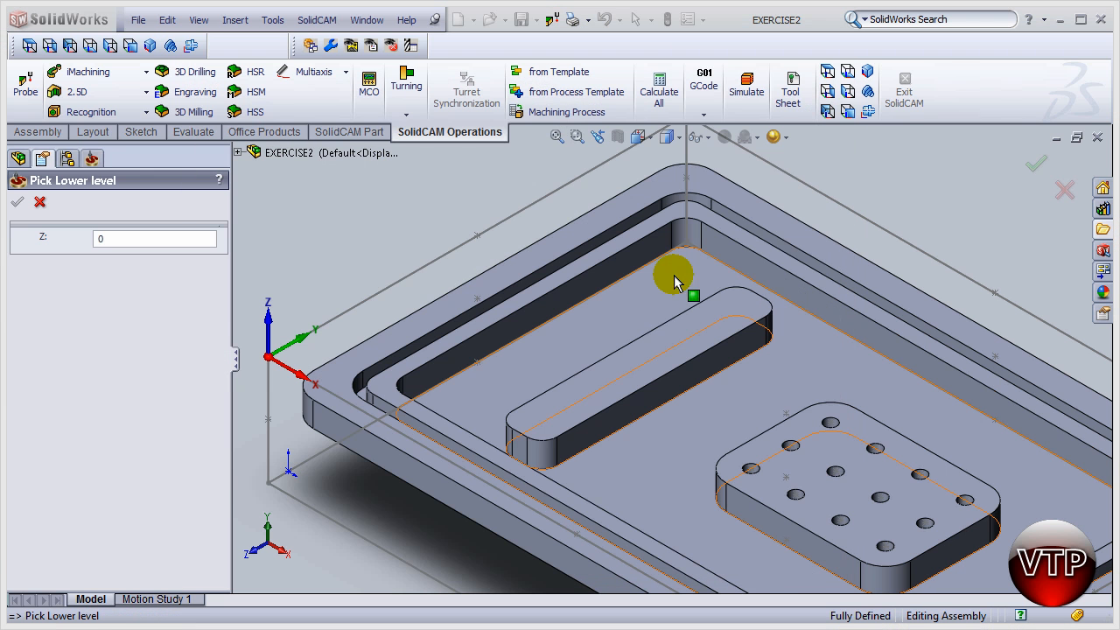
pyautogui.moveTo(364, 399)
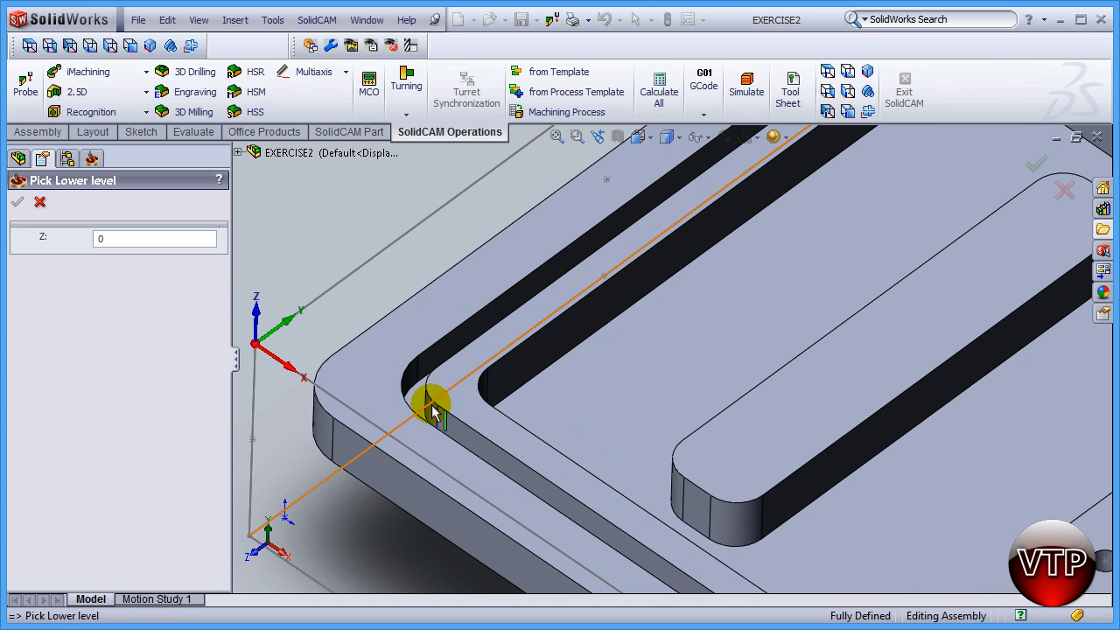
pyautogui.click(434, 402)
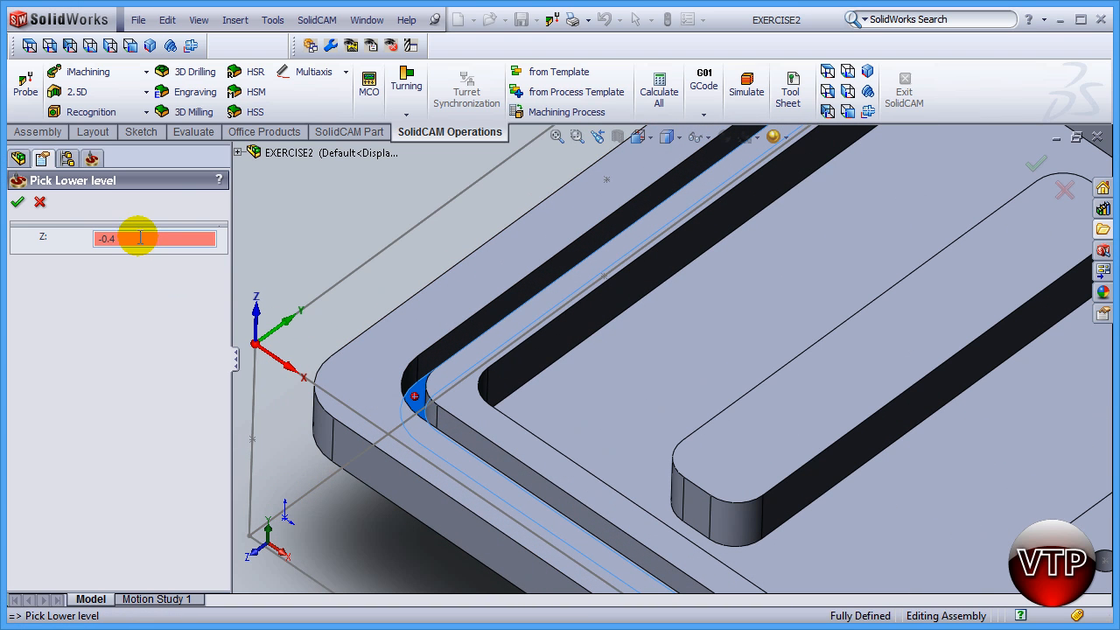
pyautogui.click(18, 203)
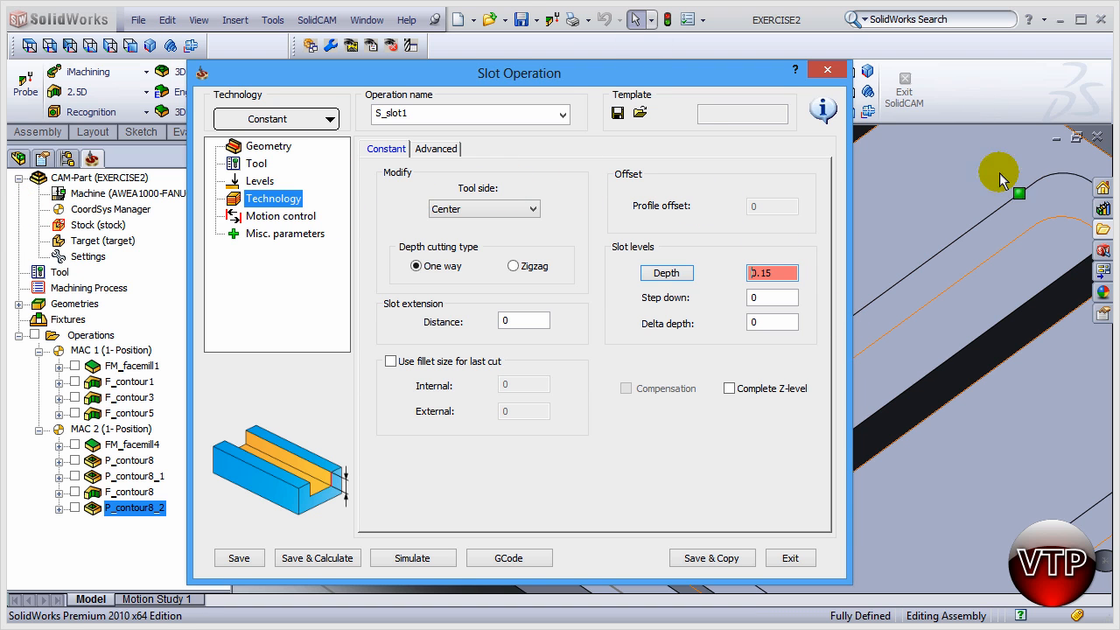
# - Enter a 0.05 step down and Save & Calculate the S_slot1 operation
pyautogui.click(773, 297)
pyautogui.write('.050')
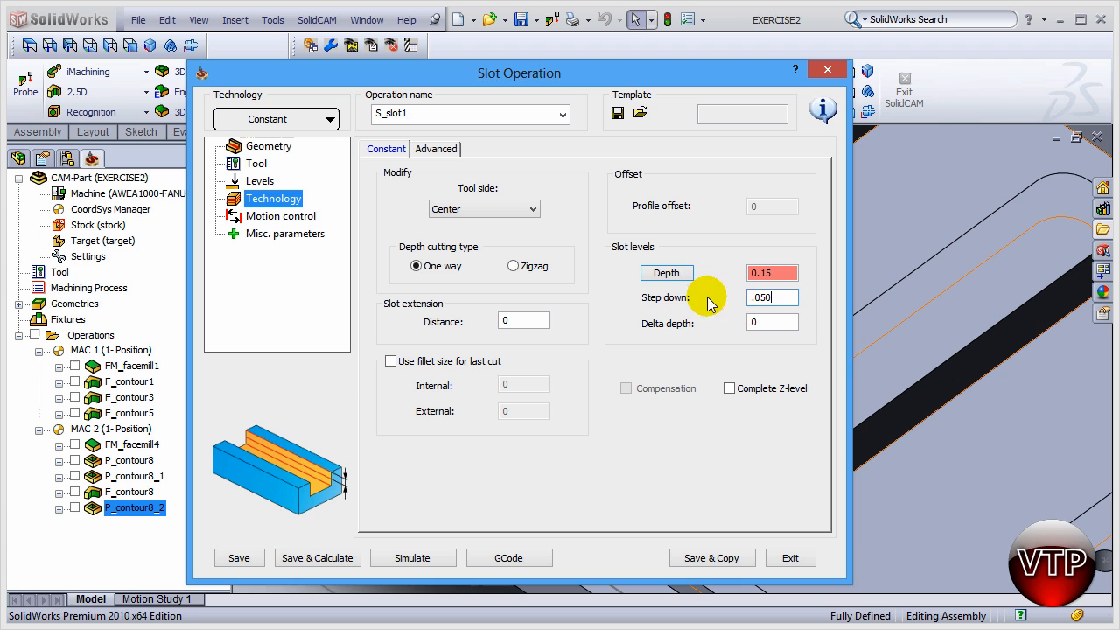
pyautogui.moveTo(777, 297)
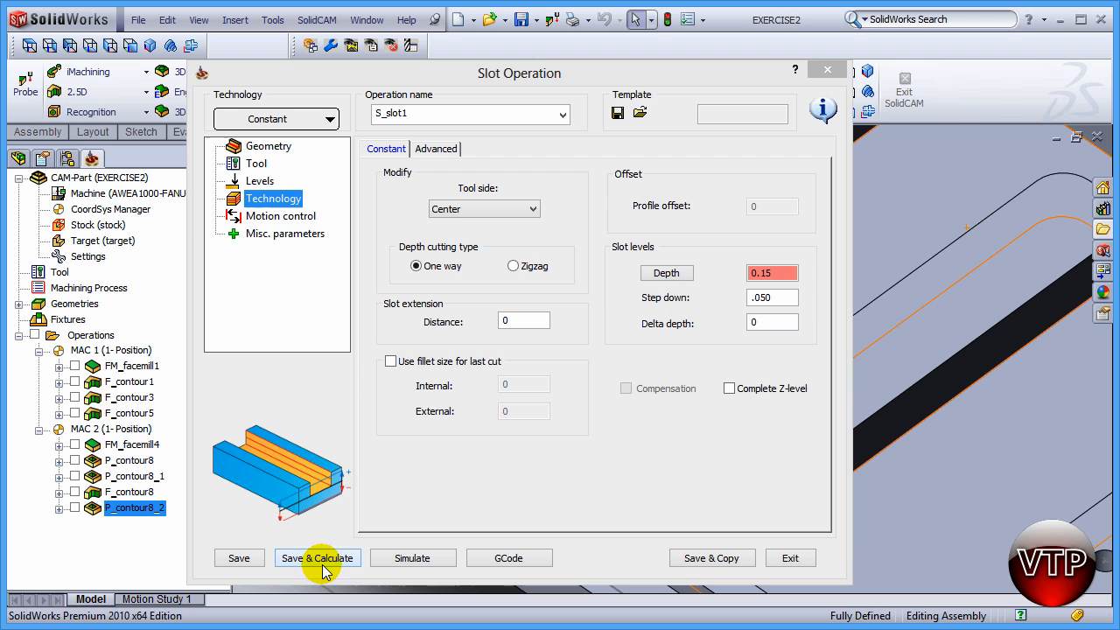
pyautogui.click(317, 557)
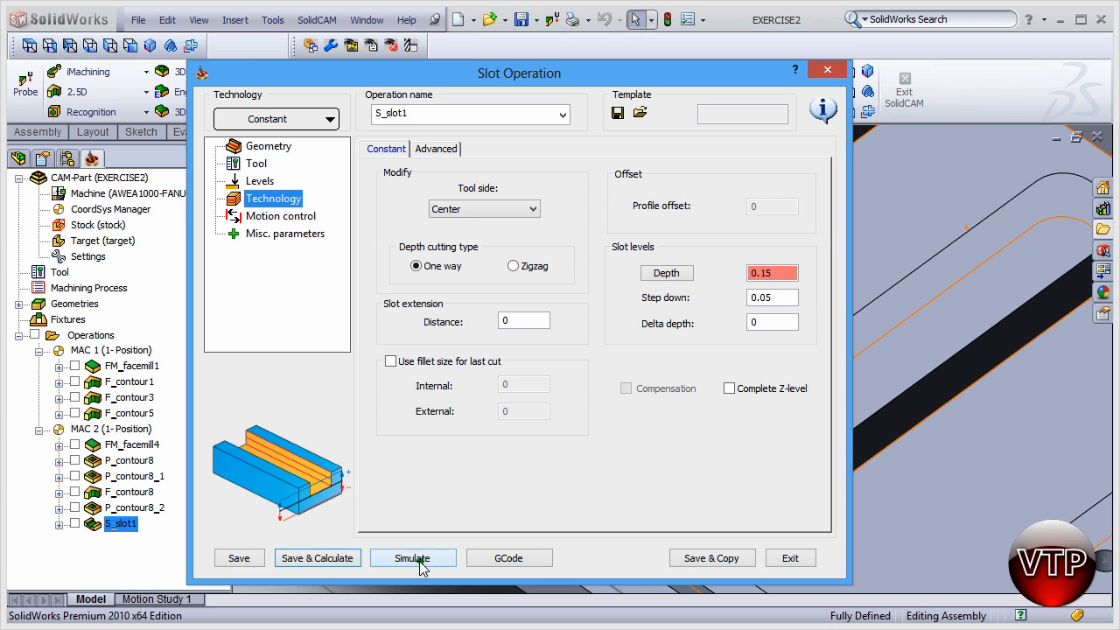
# - Play the SolidVerify simulation to show the groove slot cut into the stock
pyautogui.click(413, 556)
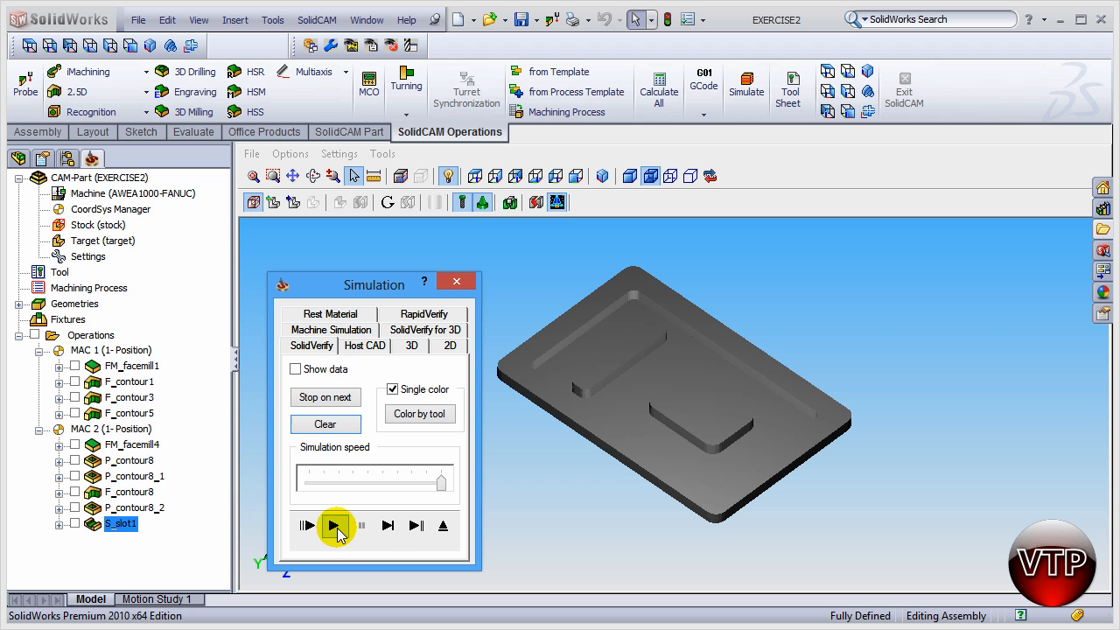
pyautogui.click(333, 525)
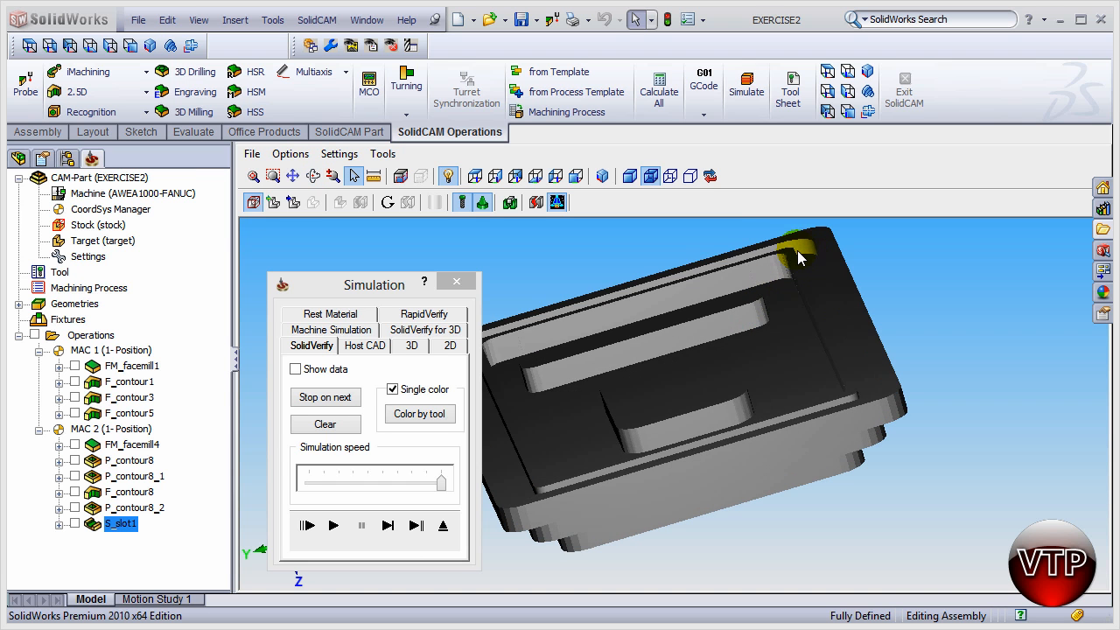
pyautogui.moveTo(829, 259)
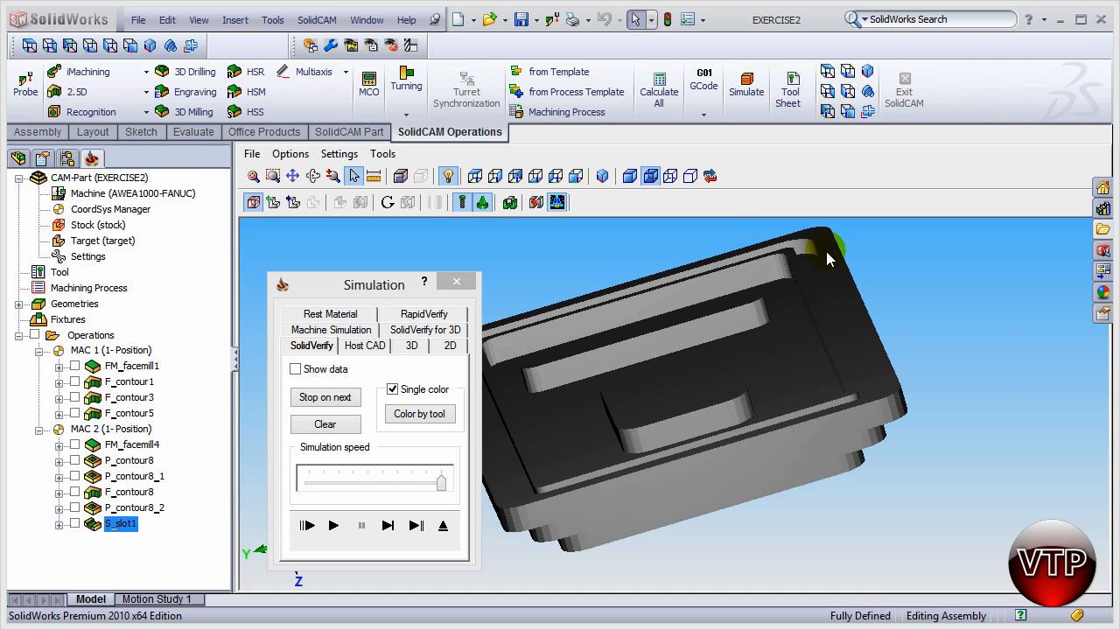
pyautogui.moveTo(700, 336)
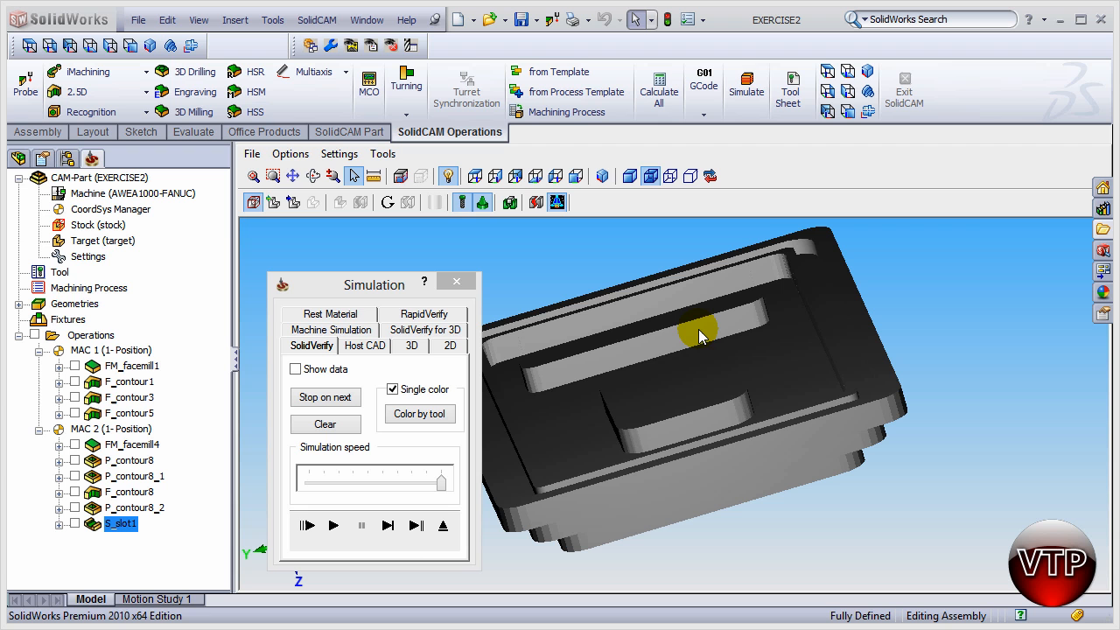
pyautogui.moveTo(560, 291)
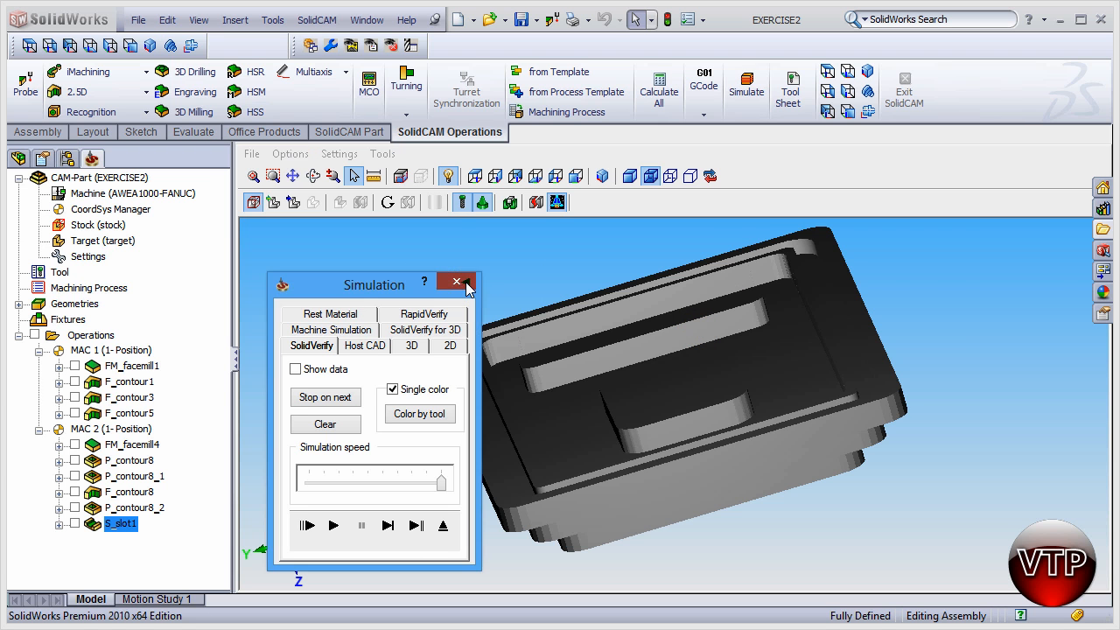
# - Return from the simulation and change the slot's tool side from center to left
pyautogui.click(455, 282)
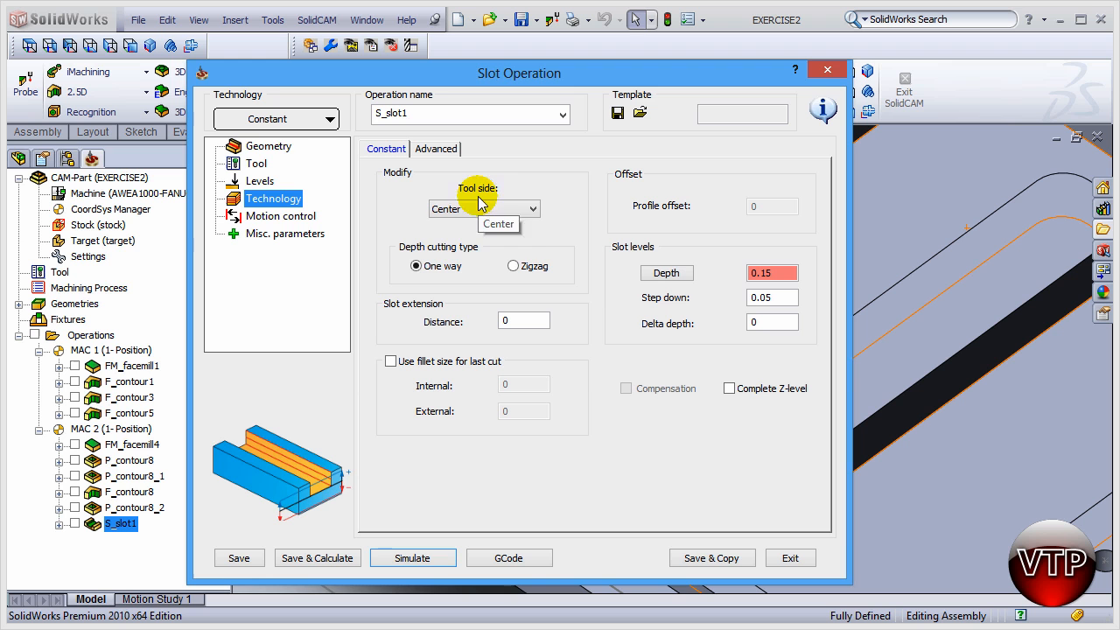
pyautogui.click(483, 209)
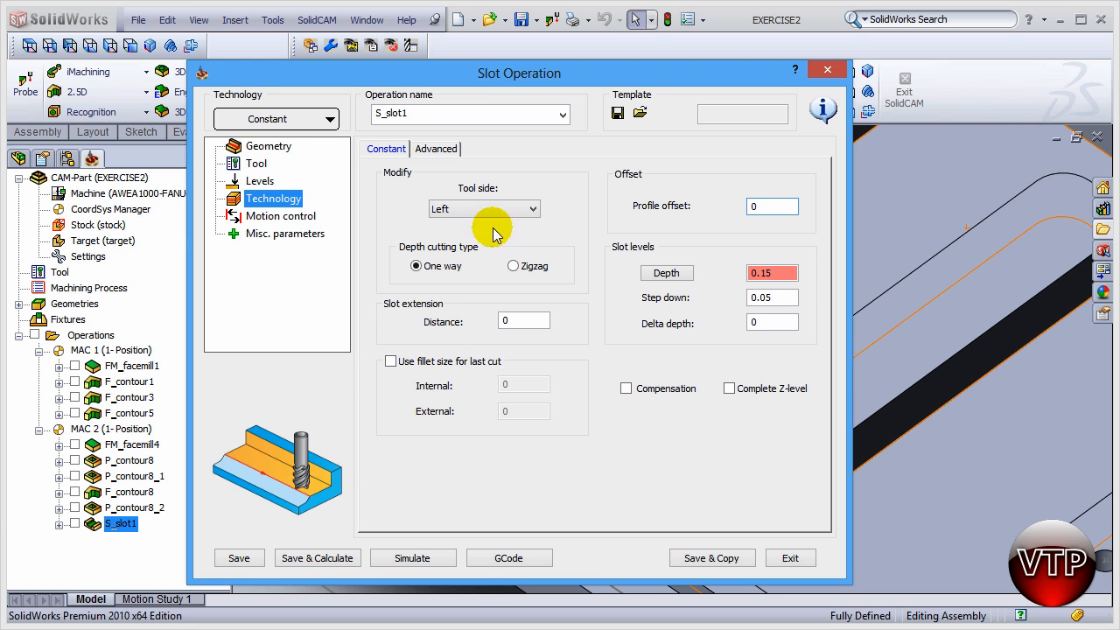
pyautogui.moveTo(619, 389)
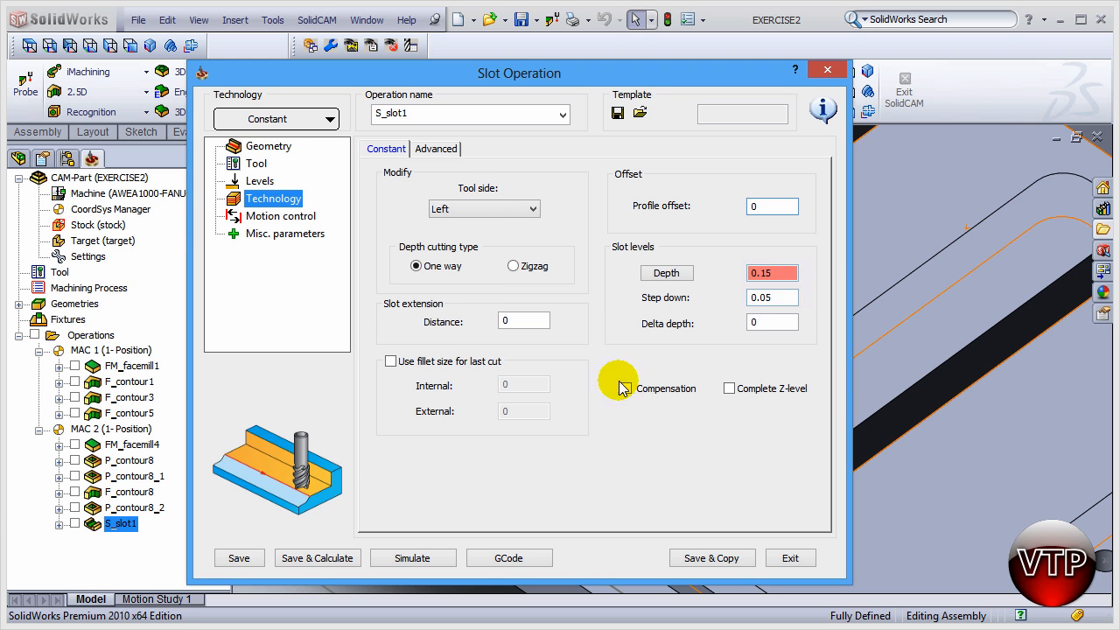
pyautogui.moveTo(413, 557)
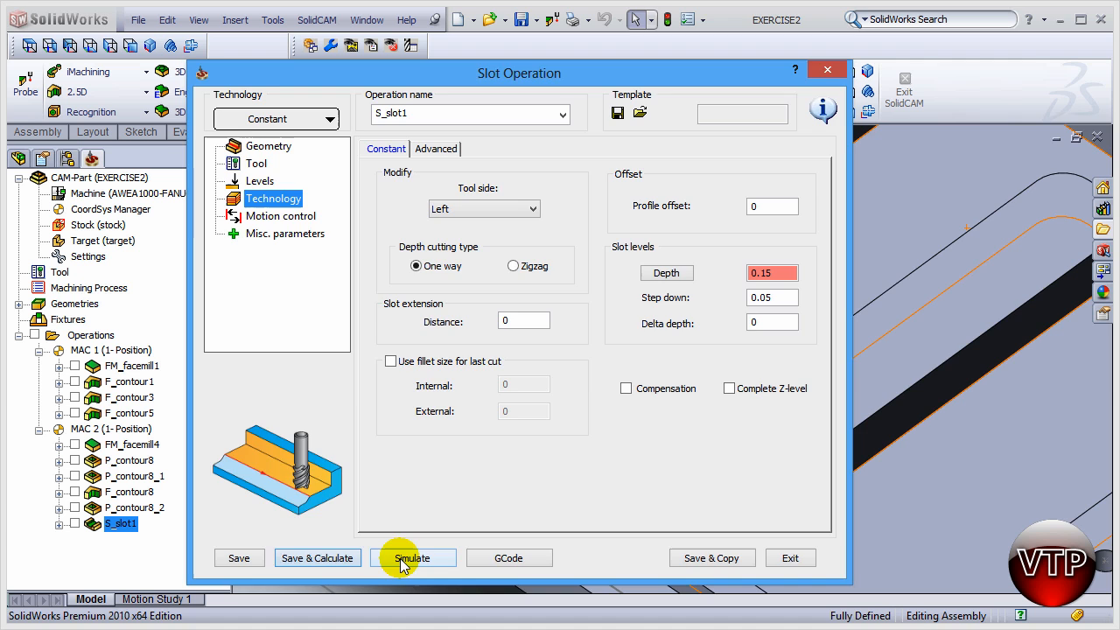
# - Re-run the SolidVerify simulation with the left-side slot to check the groove
pyautogui.click(411, 557)
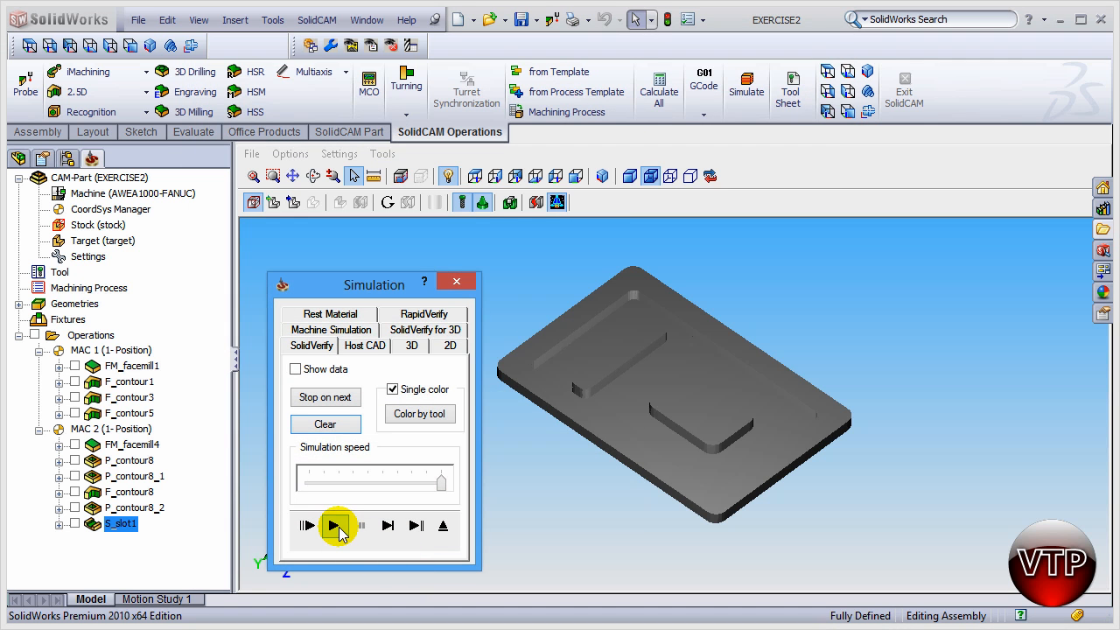
pyautogui.click(332, 525)
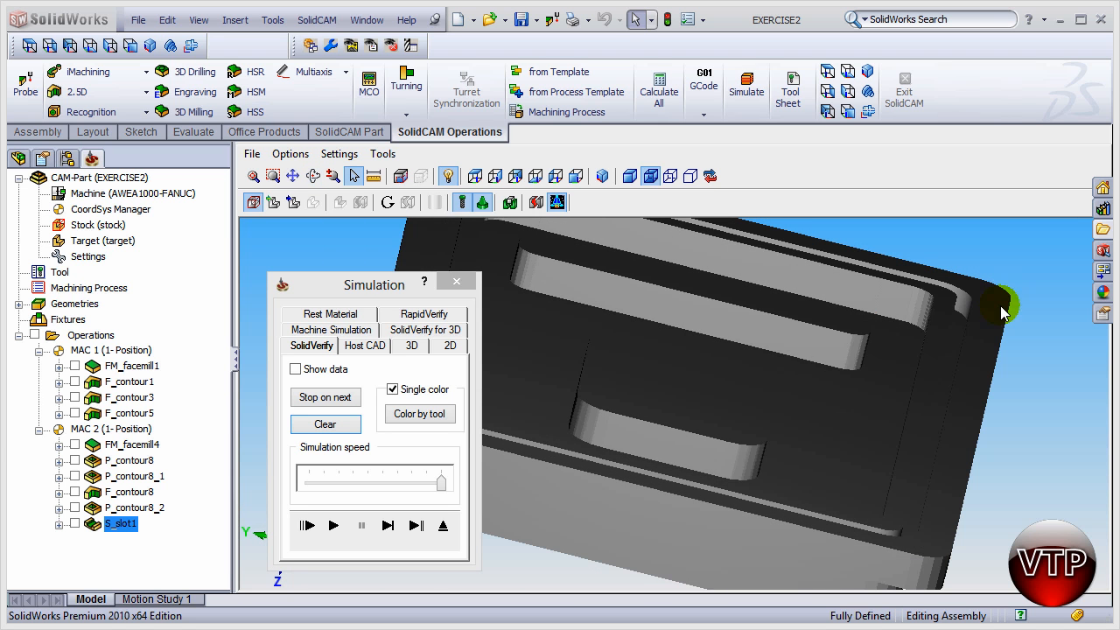
pyautogui.moveTo(959, 315)
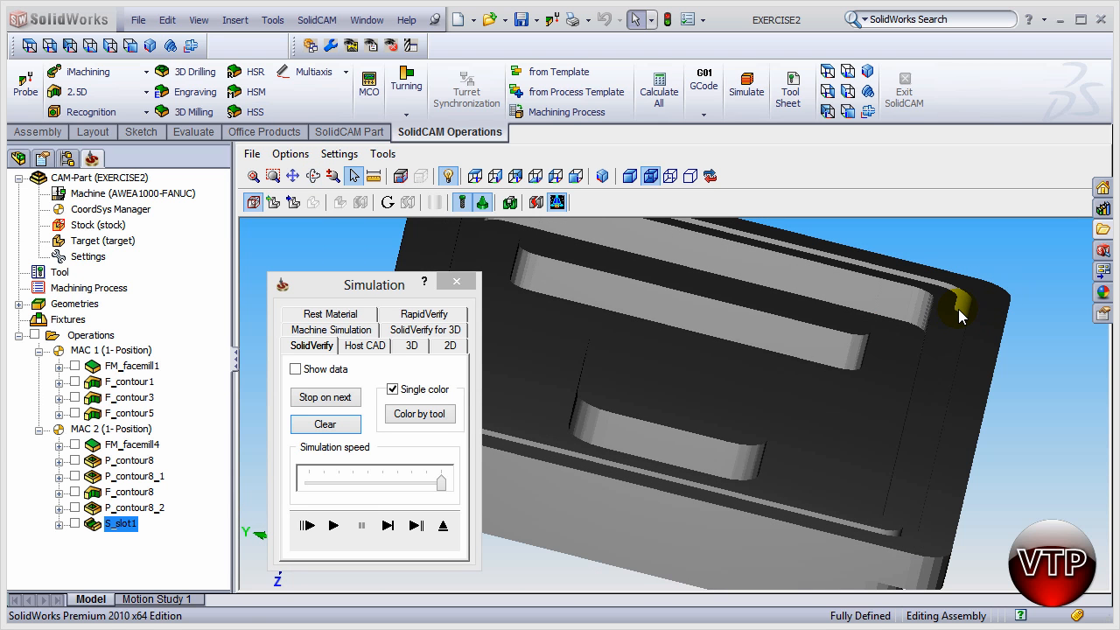
pyautogui.moveTo(959, 336)
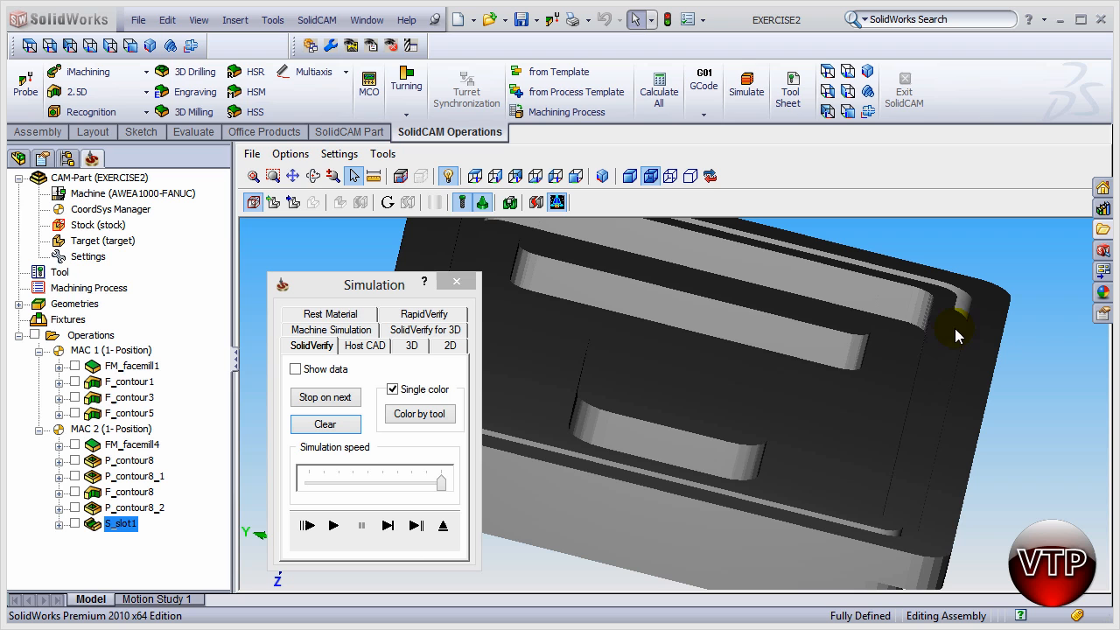
pyautogui.moveTo(969, 336)
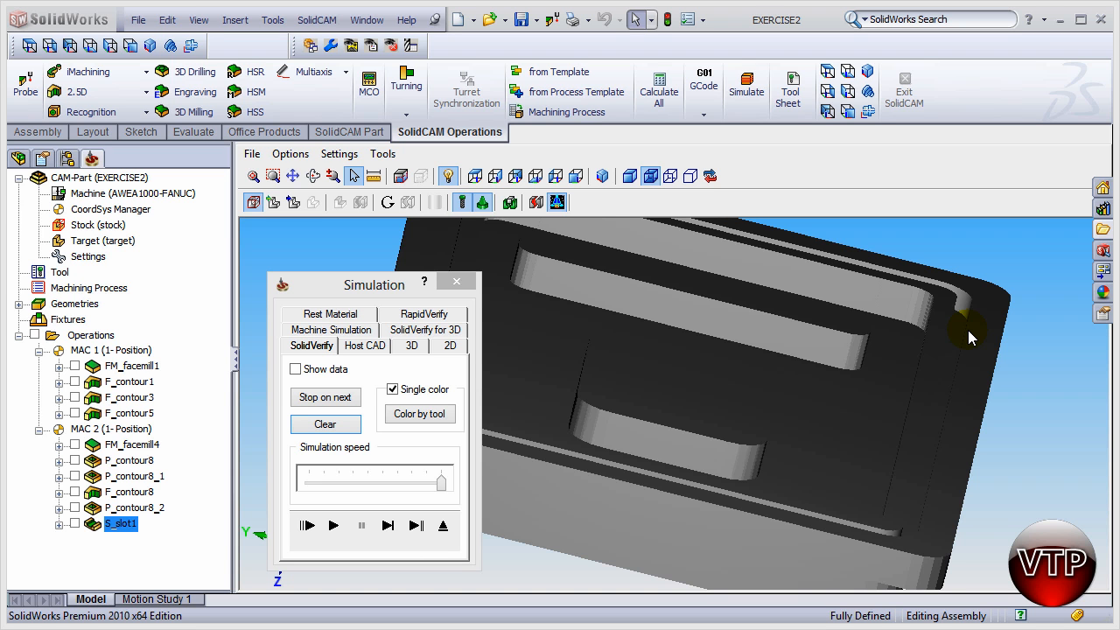
pyautogui.moveTo(954, 341)
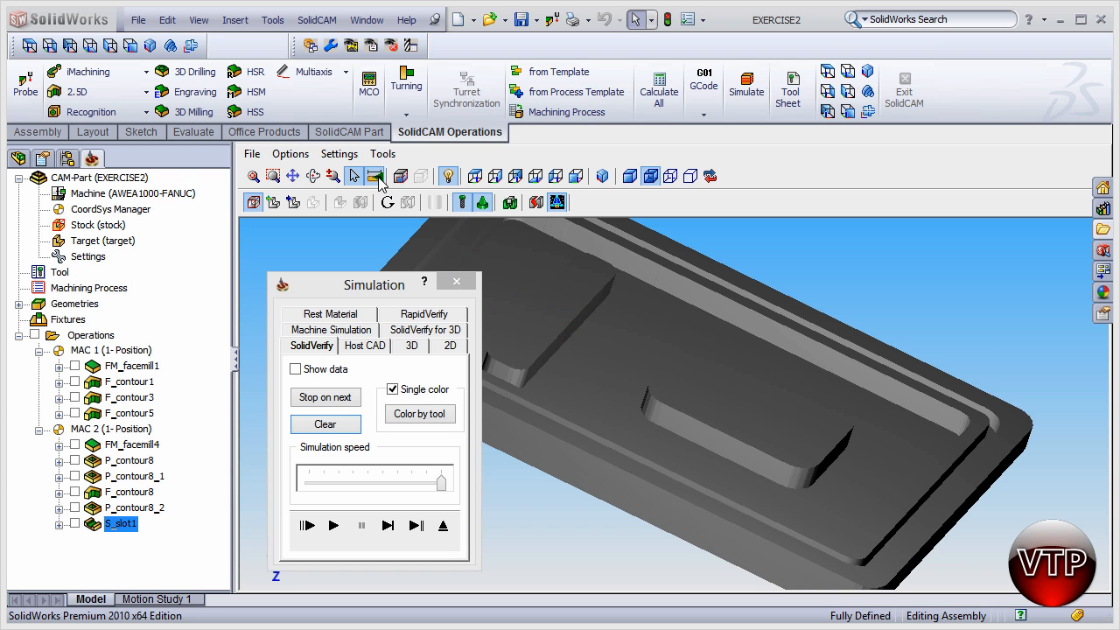
# - Measure Delta Z across the simulated groove, reading 0.150 depth, then close the measurement
pyautogui.click(375, 175)
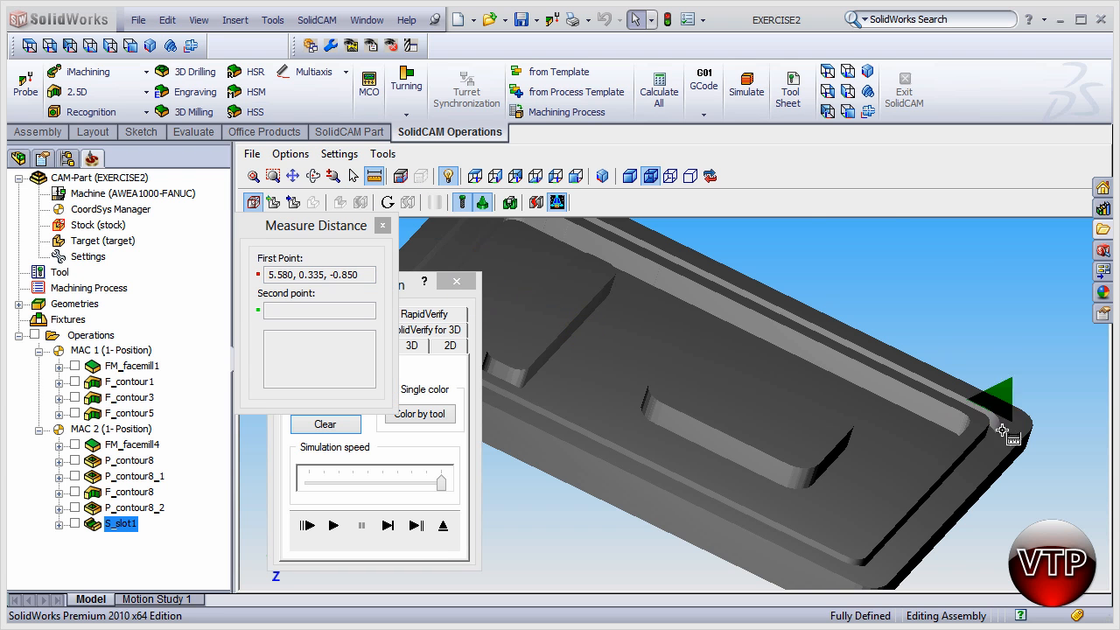
pyautogui.moveTo(1001, 429); pyautogui.dragTo(892, 399)
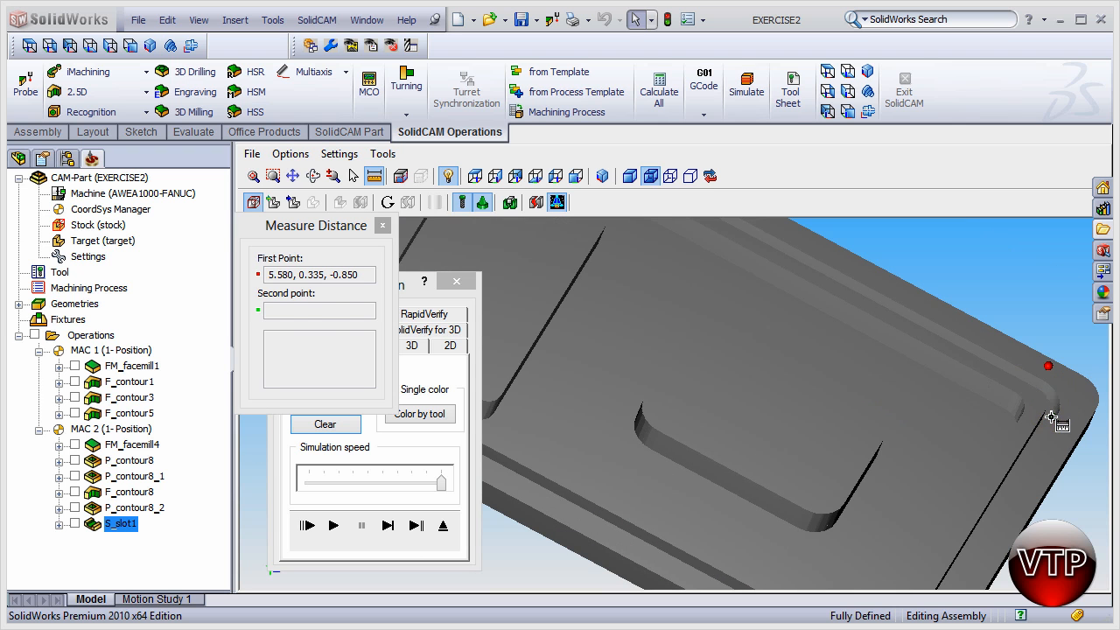
pyautogui.click(1060, 418)
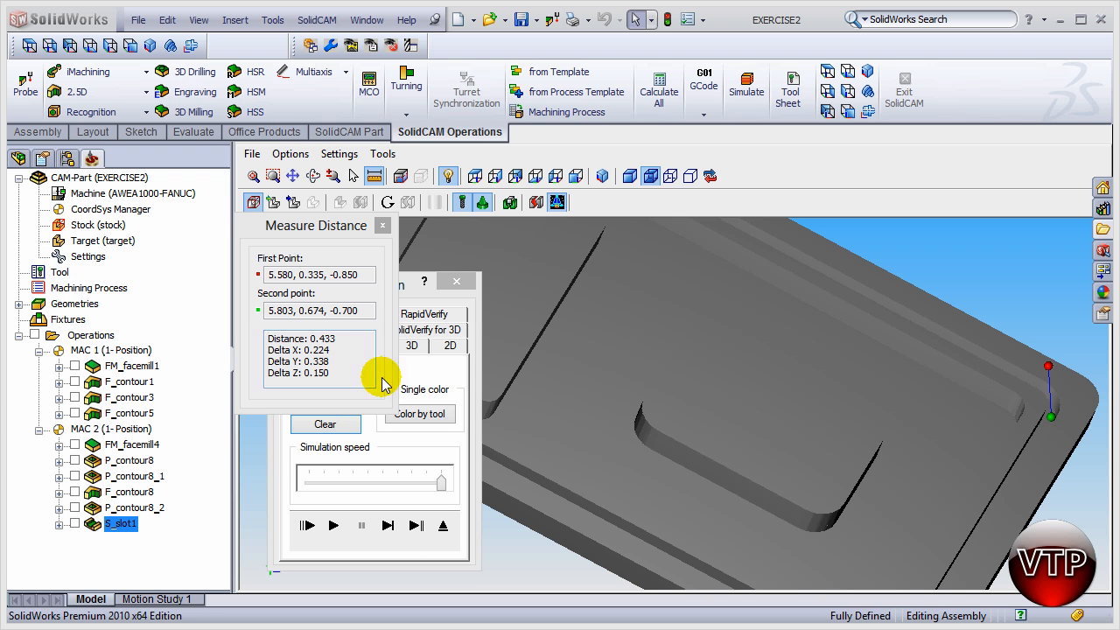
pyautogui.click(381, 224)
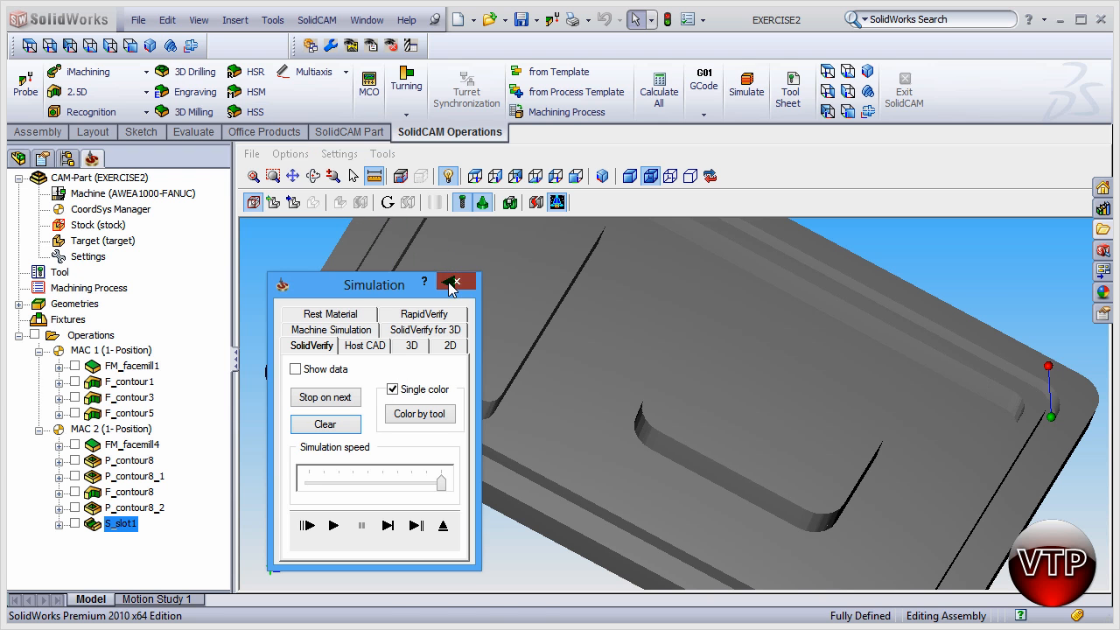
# - Exit the simulation and close the Slot Operation, returning to the part model
pyautogui.click(455, 283)
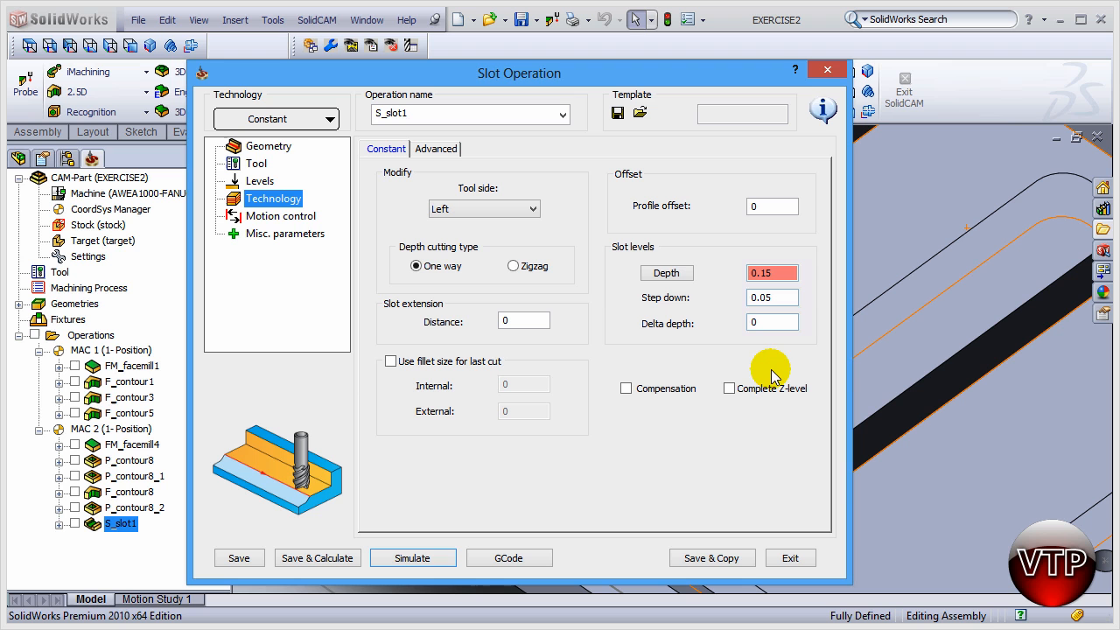
pyautogui.moveTo(766, 394)
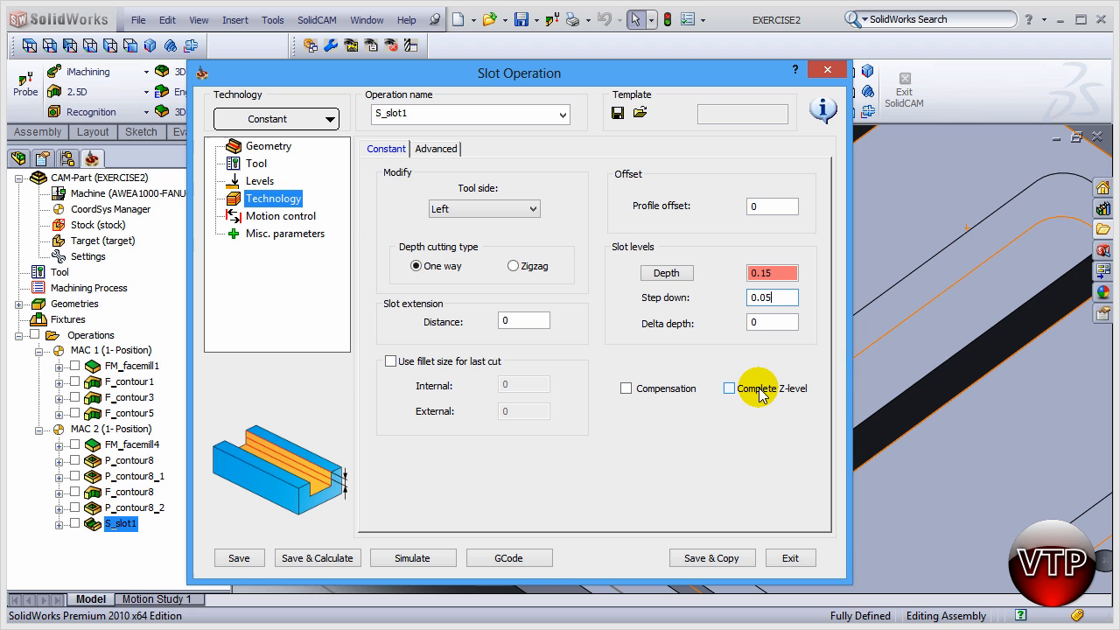
pyautogui.moveTo(910, 227)
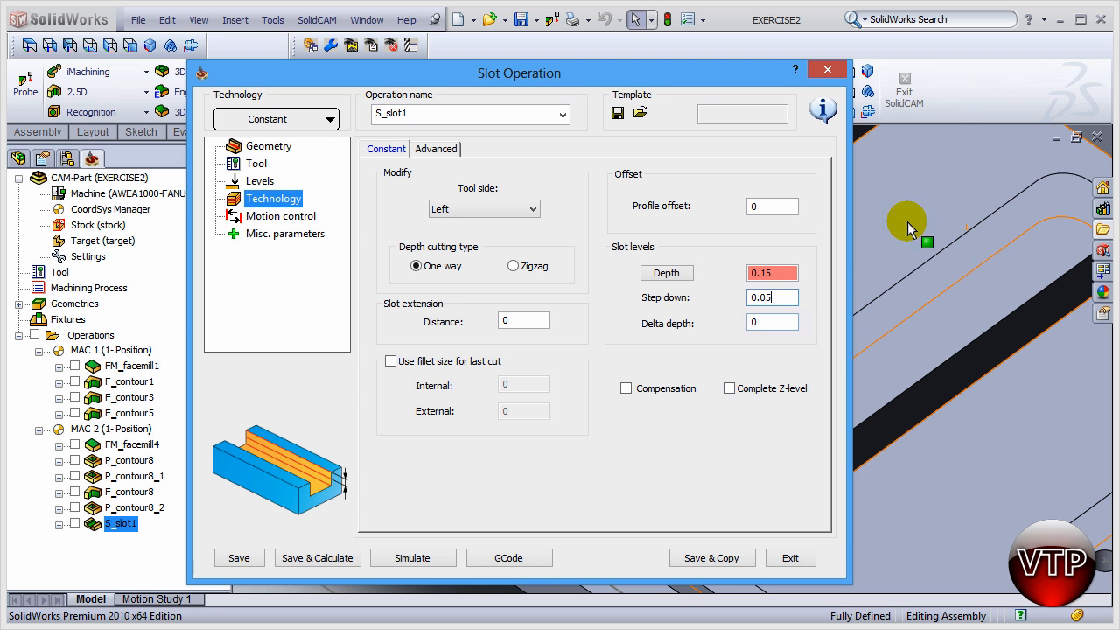
pyautogui.moveTo(744, 511)
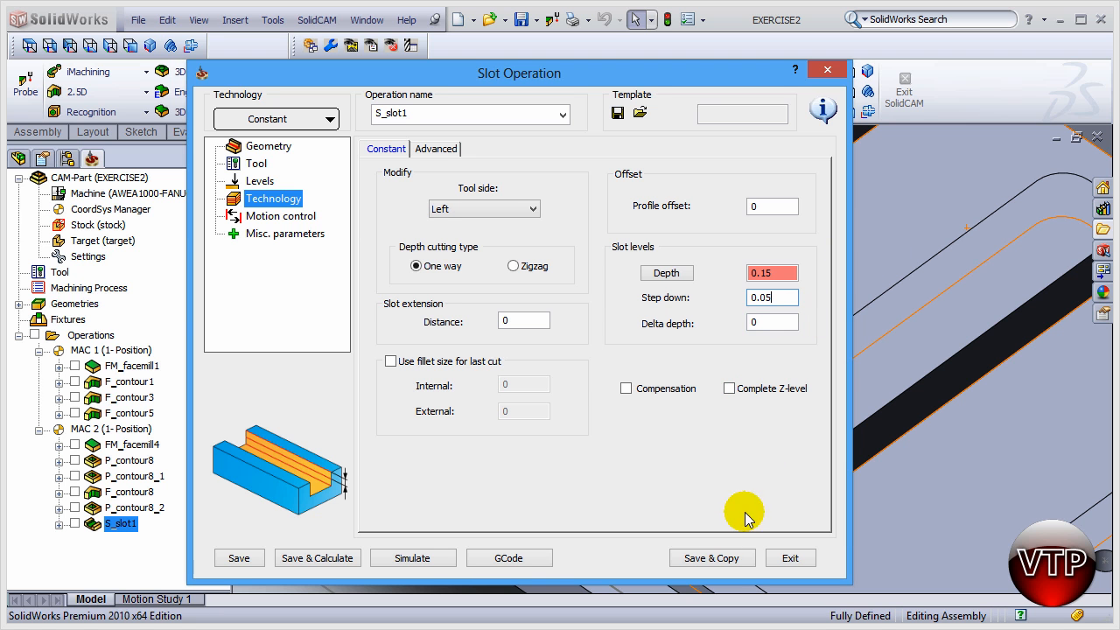
pyautogui.click(787, 557)
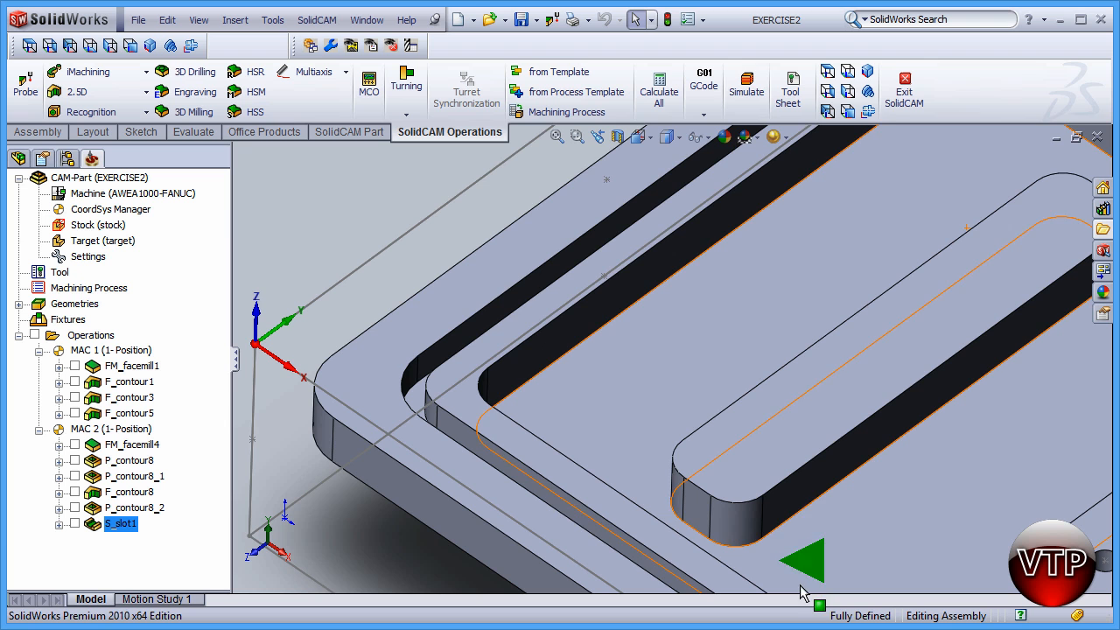